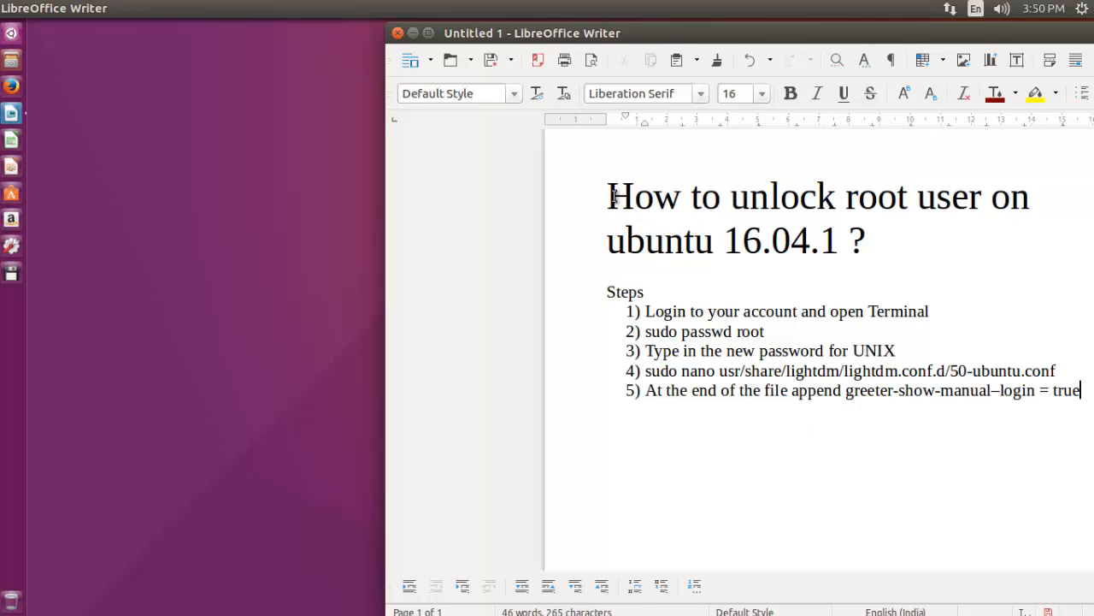
Step: Review the first two instruction steps in the Writer notes, including sudo passwd root
{"action": "left_click_drag", "start_coordinate": [607, 195], "coordinate": [989, 195]}
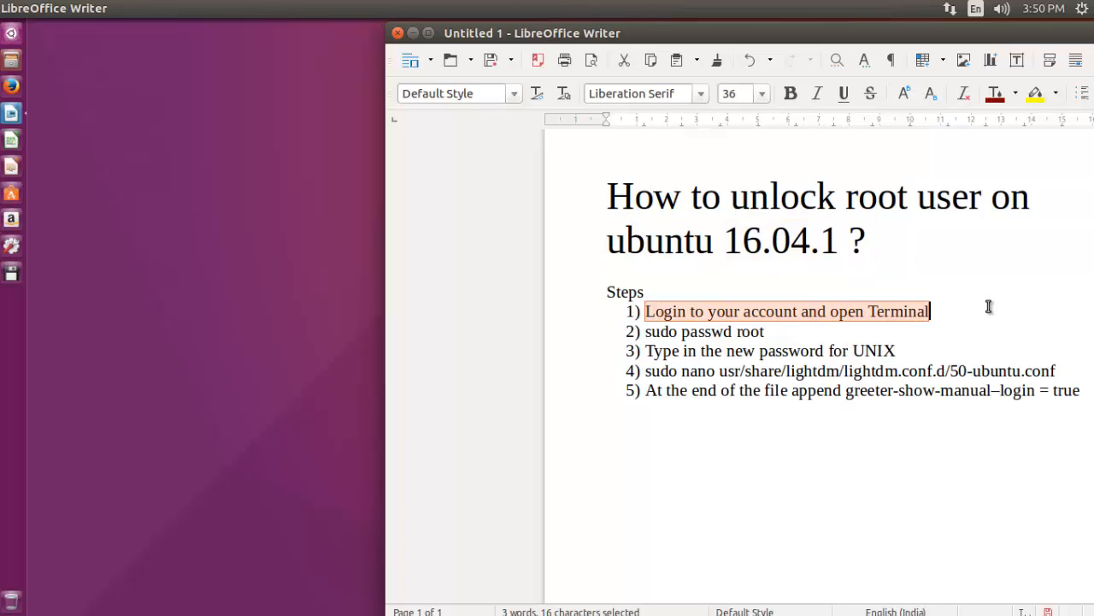
{"action": "left_click", "coordinate": [766, 332]}
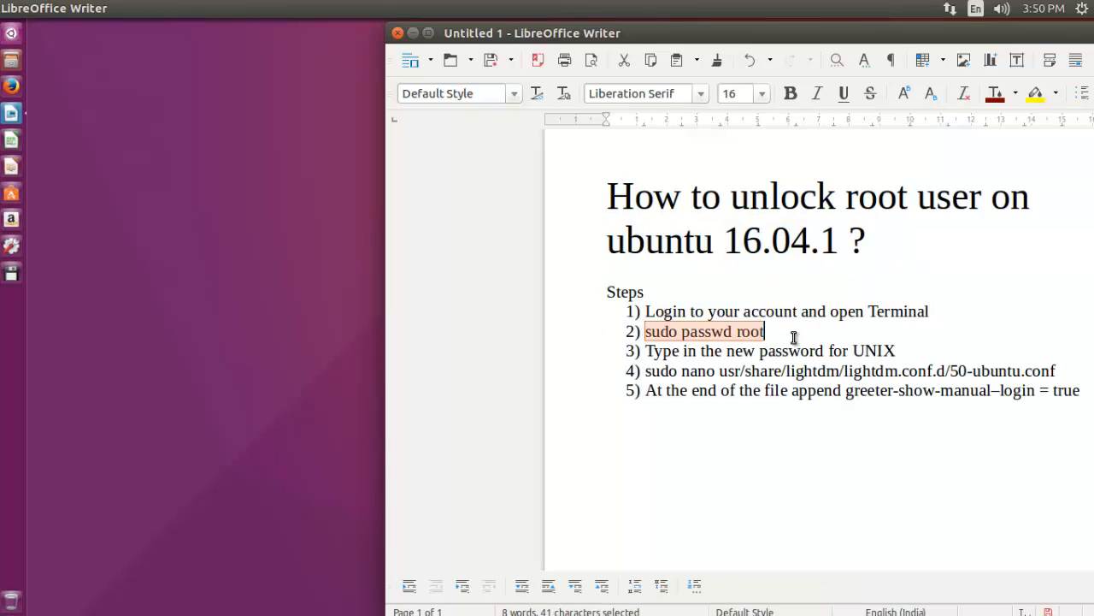
{"action": "left_click", "coordinate": [647, 350]}
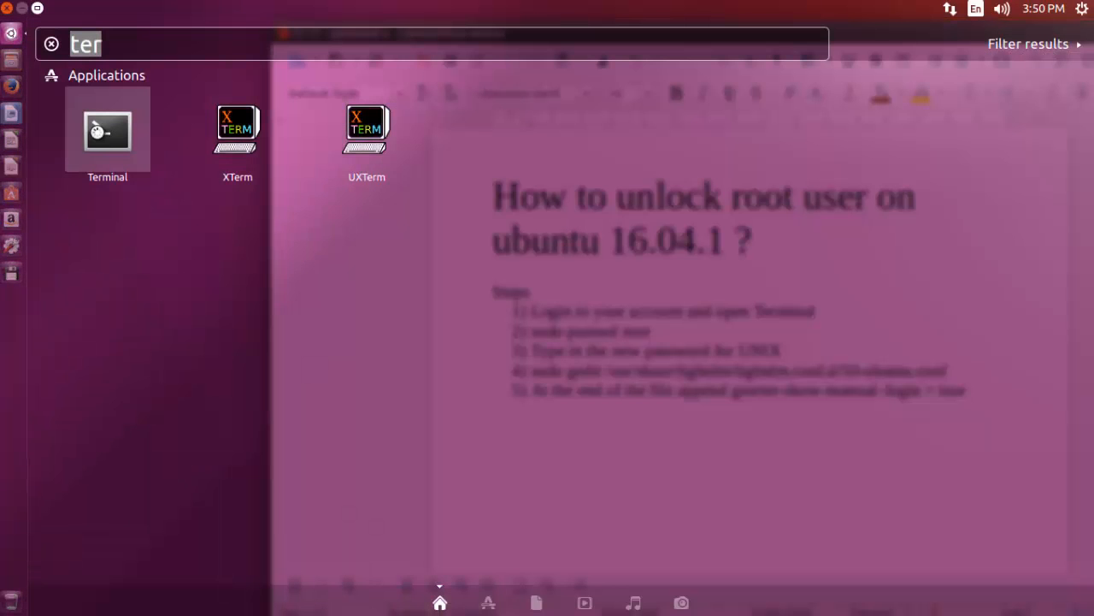
Step: Launch Terminal from the Dash and position its window beside the notes
{"action": "left_click", "coordinate": [106, 130]}
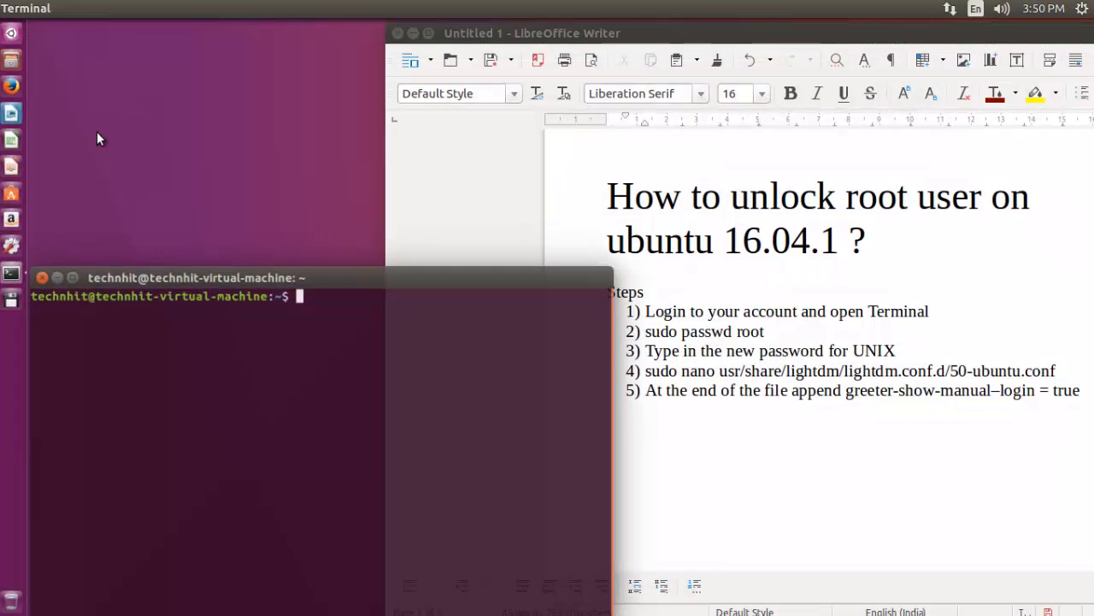
{"action": "left_click_drag", "start_coordinate": [191, 277], "coordinate": [242, 120]}
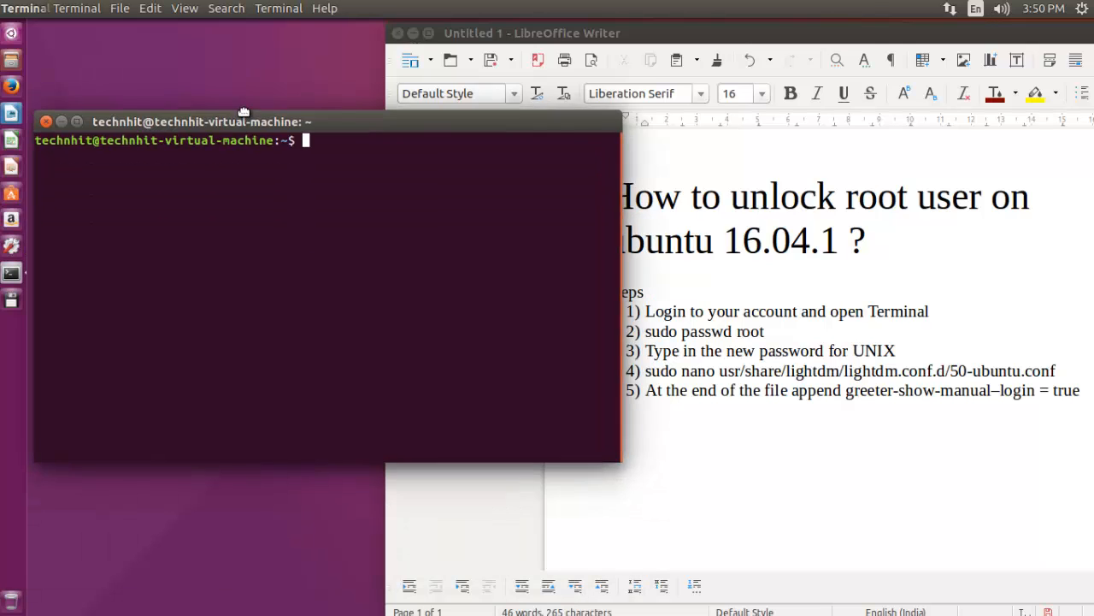
{"action": "left_click_drag", "start_coordinate": [243, 121], "coordinate": [236, 41]}
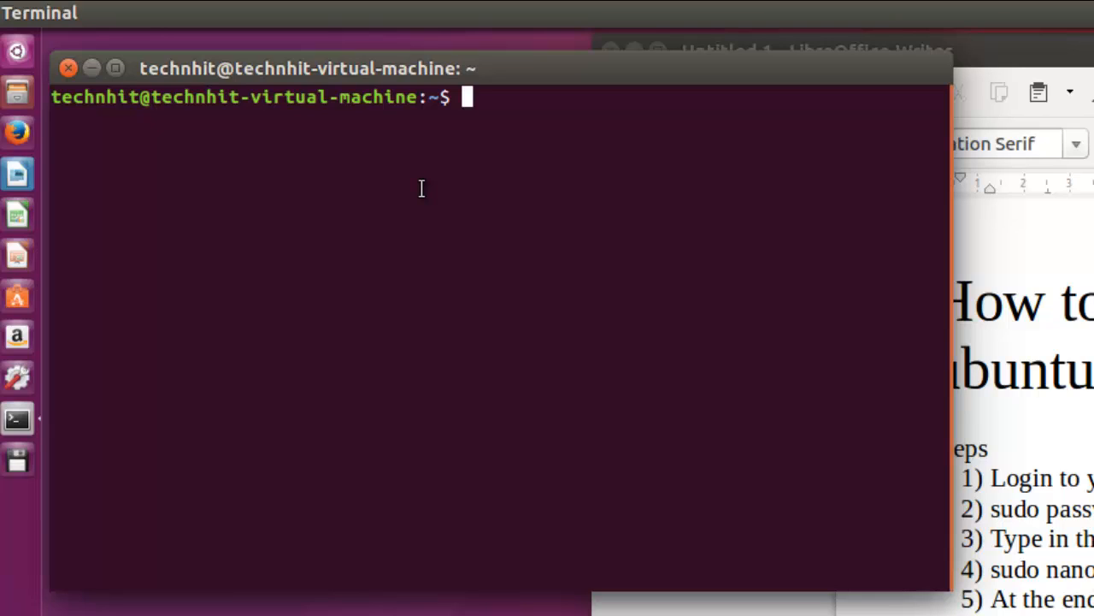
Step: Run 'sudo passwd root', authenticate, and set a new root password confirmed by the shell
{"action": "type", "text": "sudo"}
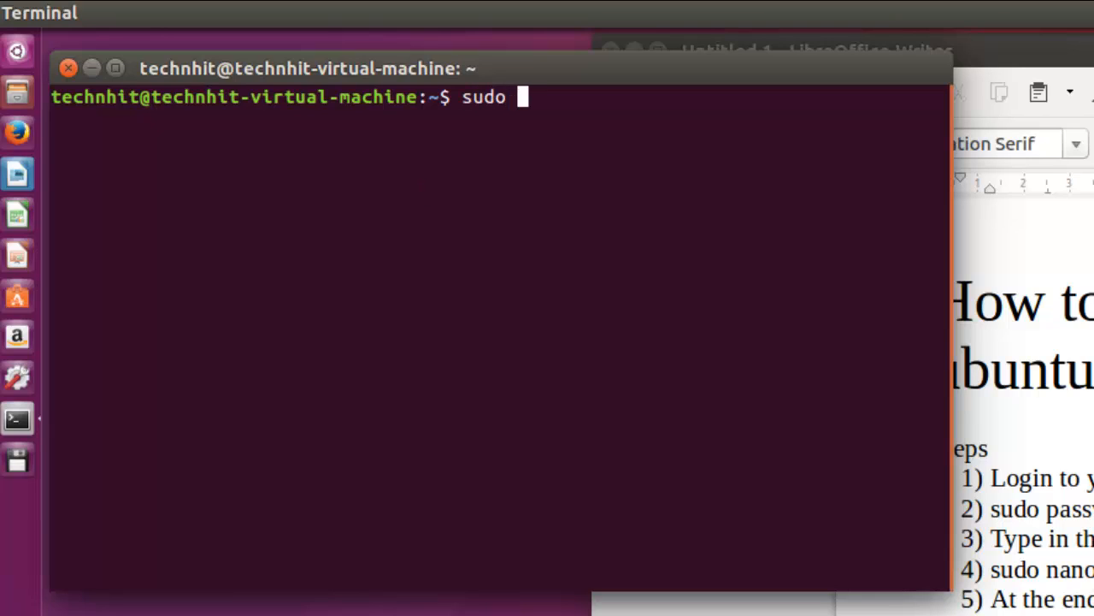
{"action": "type", "text": "pass"}
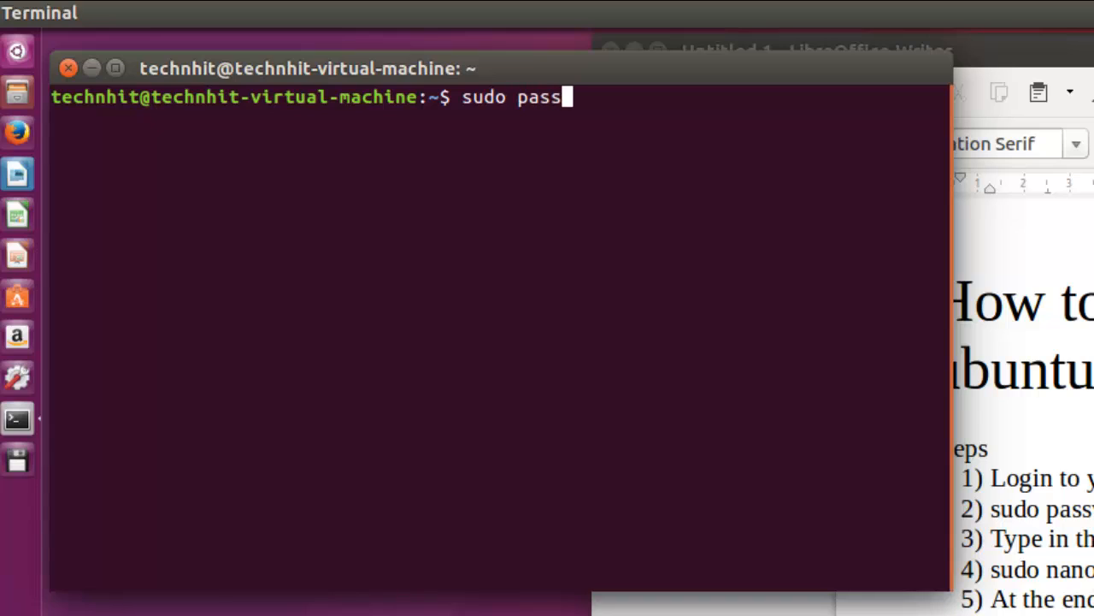
{"action": "type", "text": "wd root"}
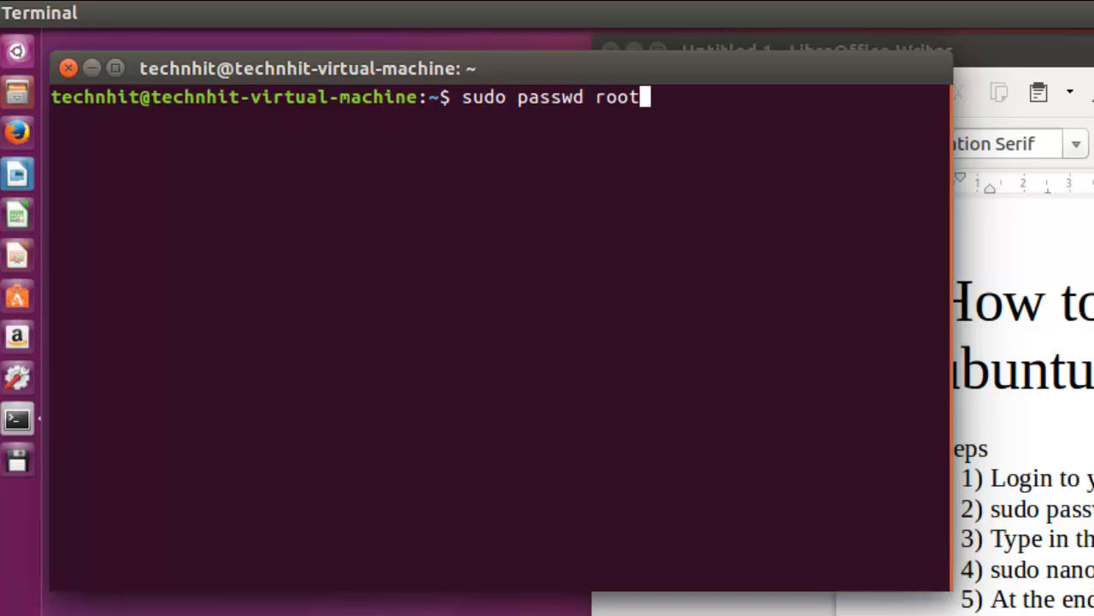
{"action": "key", "text": "Return"}
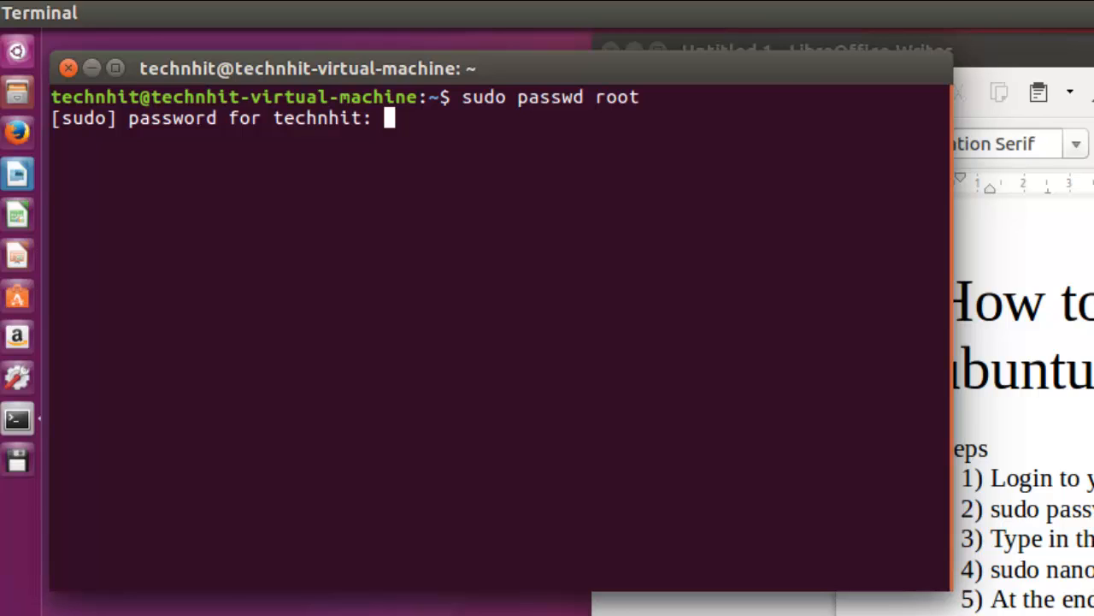
{"action": "key", "text": "Return"}
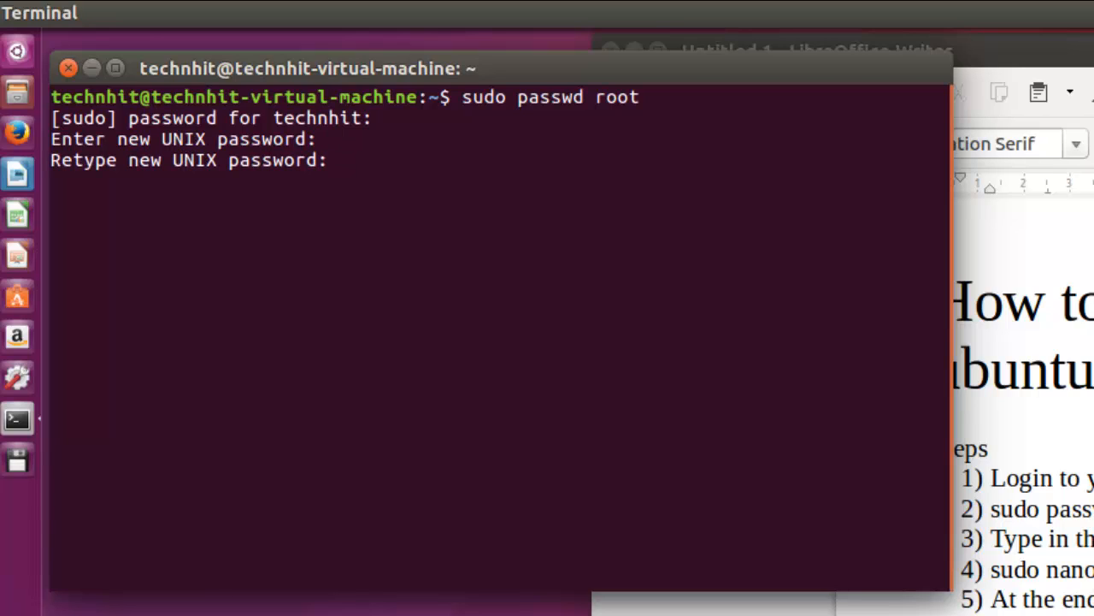
{"action": "key", "text": "Return"}
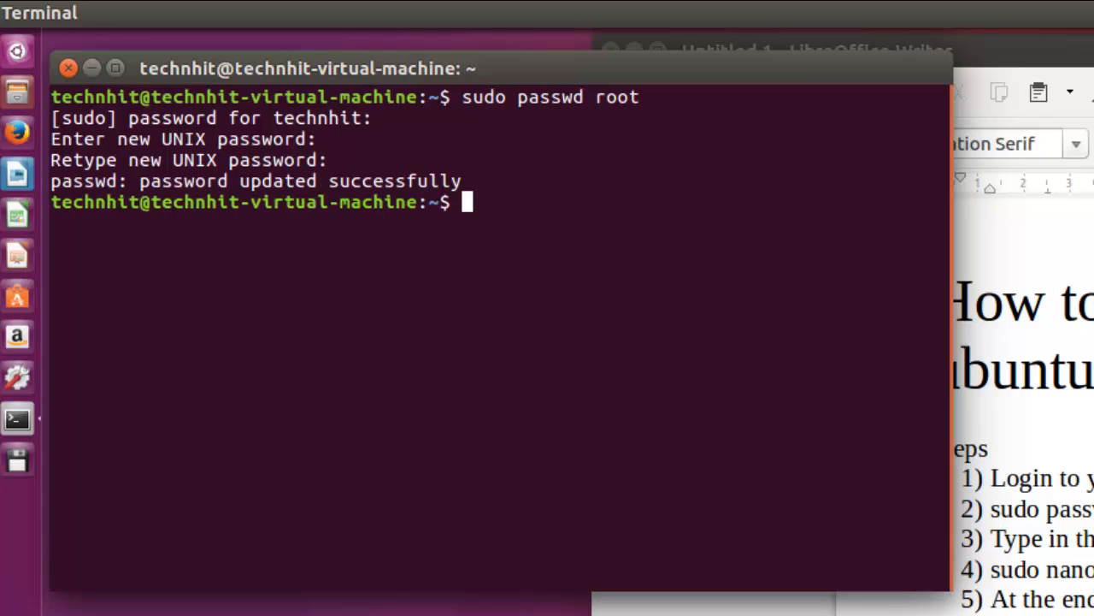
Step: Note 'ok passwr pdated' after the password update succeeds
{"action": "type", "text": "ok"}
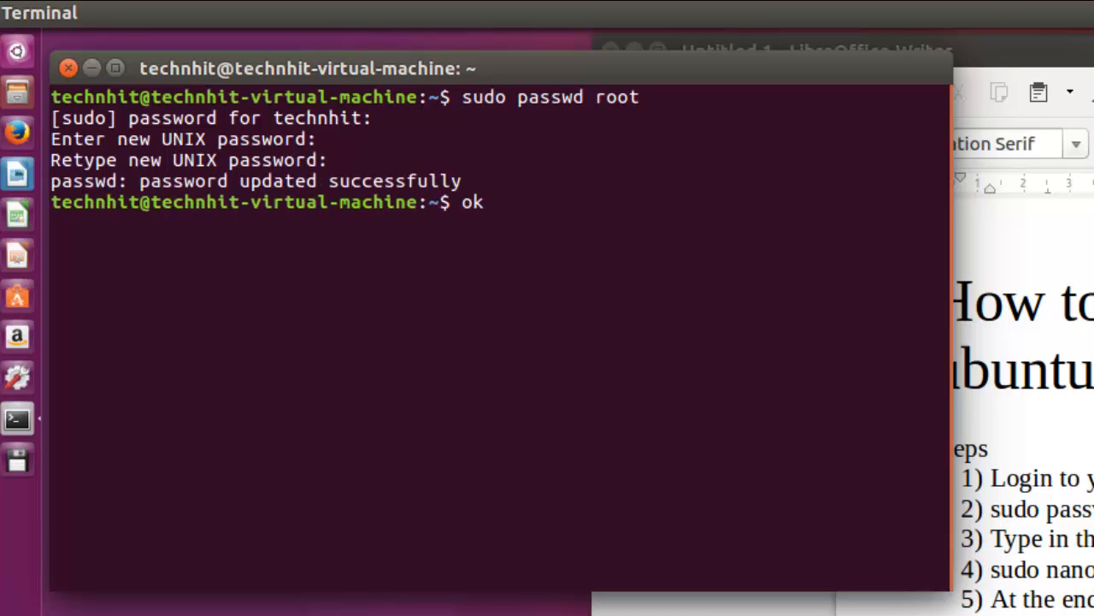
{"action": "type", "text": "passw"}
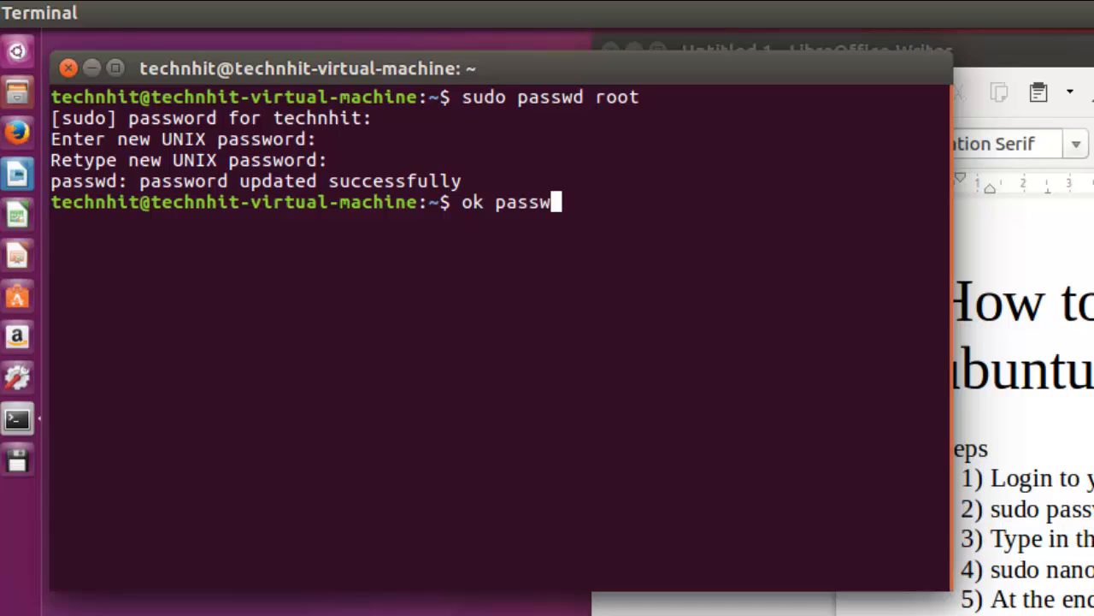
{"action": "type", "text": "rd u"}
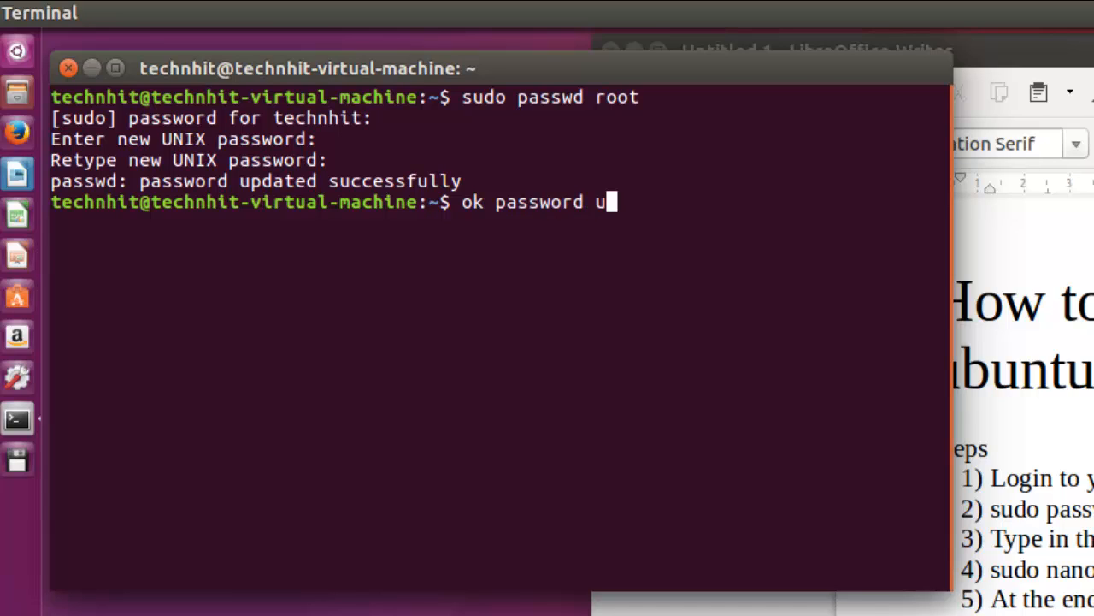
{"action": "type", "text": "pdated"}
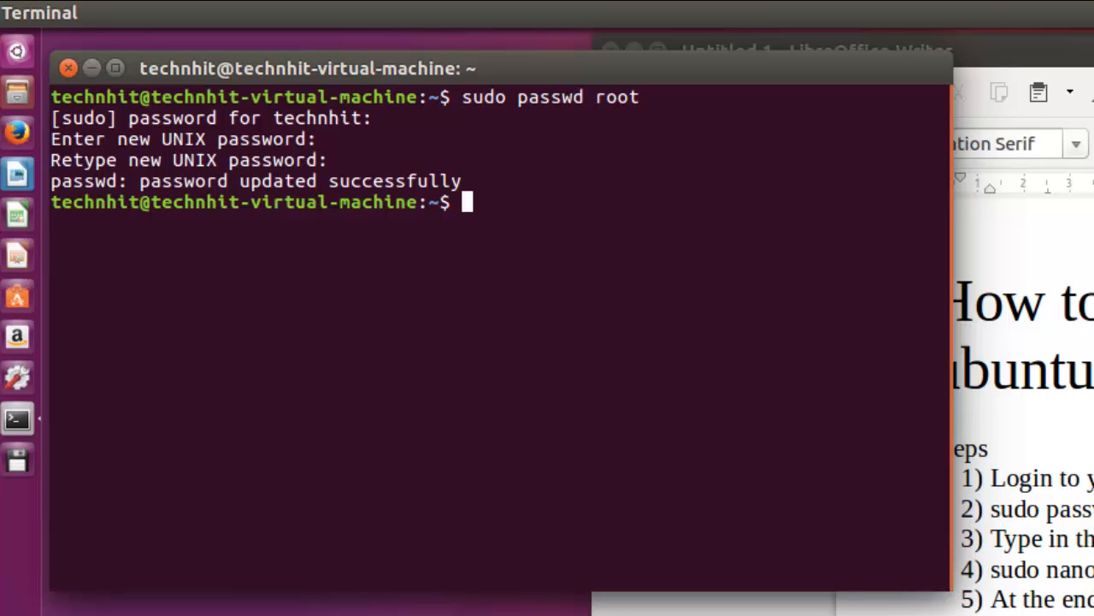
Step: Change into the /usr directory after a mistyped first attempt
{"action": "type", "text": "cd"}
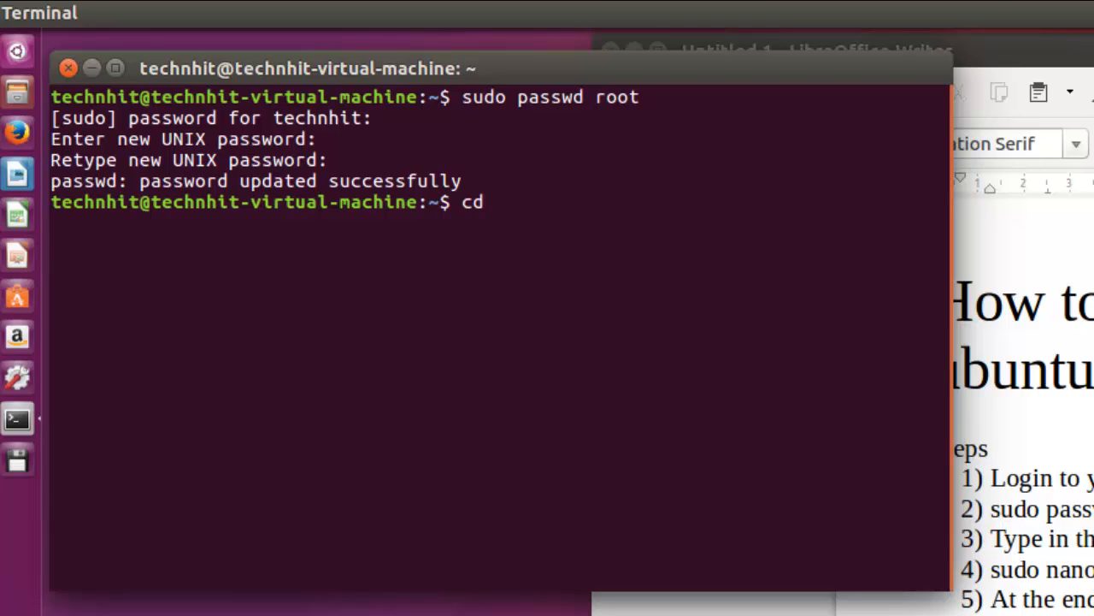
{"action": "type", "text": "usr"}
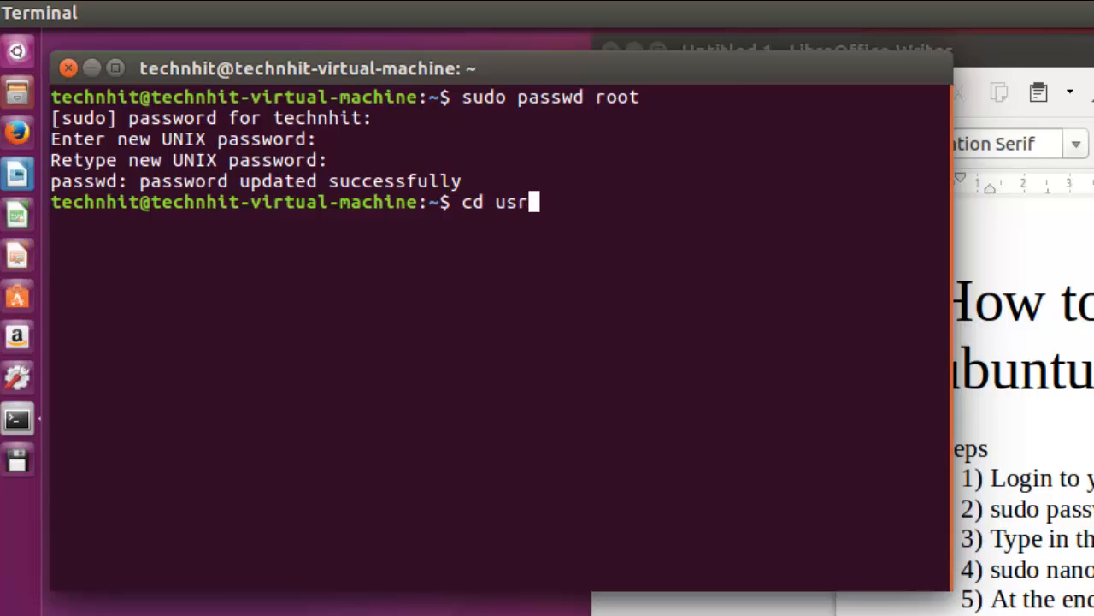
{"action": "key", "text": "Return"}
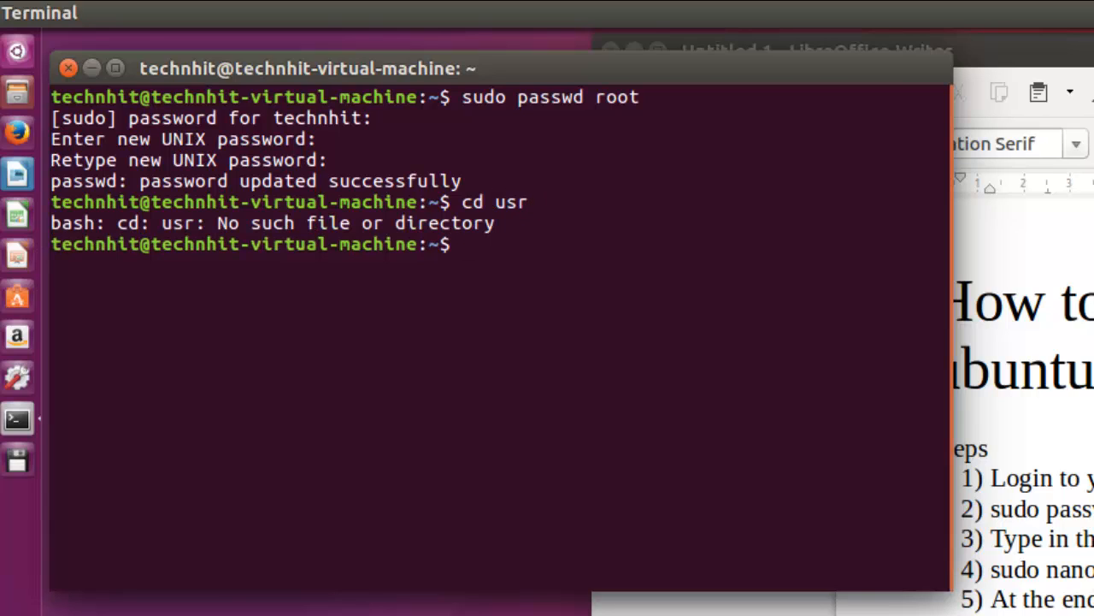
{"action": "type", "text": "sorr"}
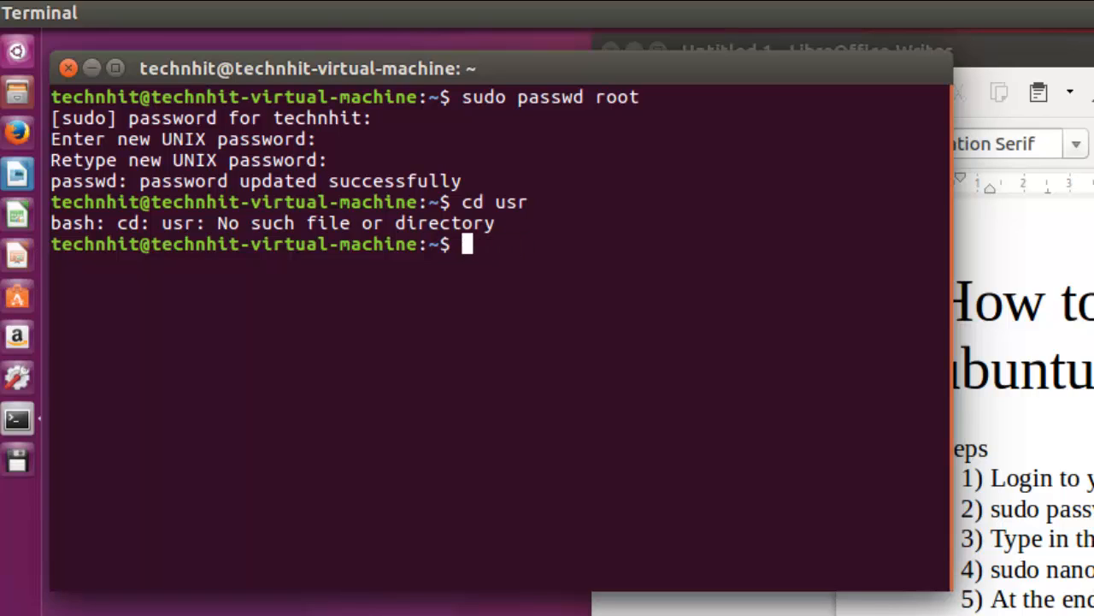
{"action": "type", "text": "cd /"}
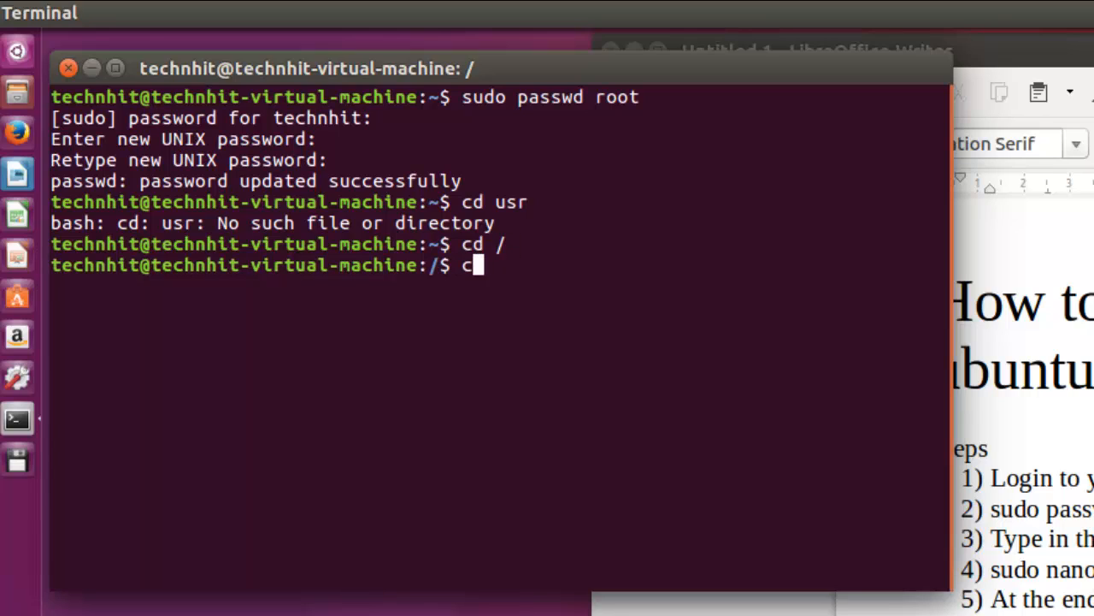
{"action": "key", "text": "Return"}
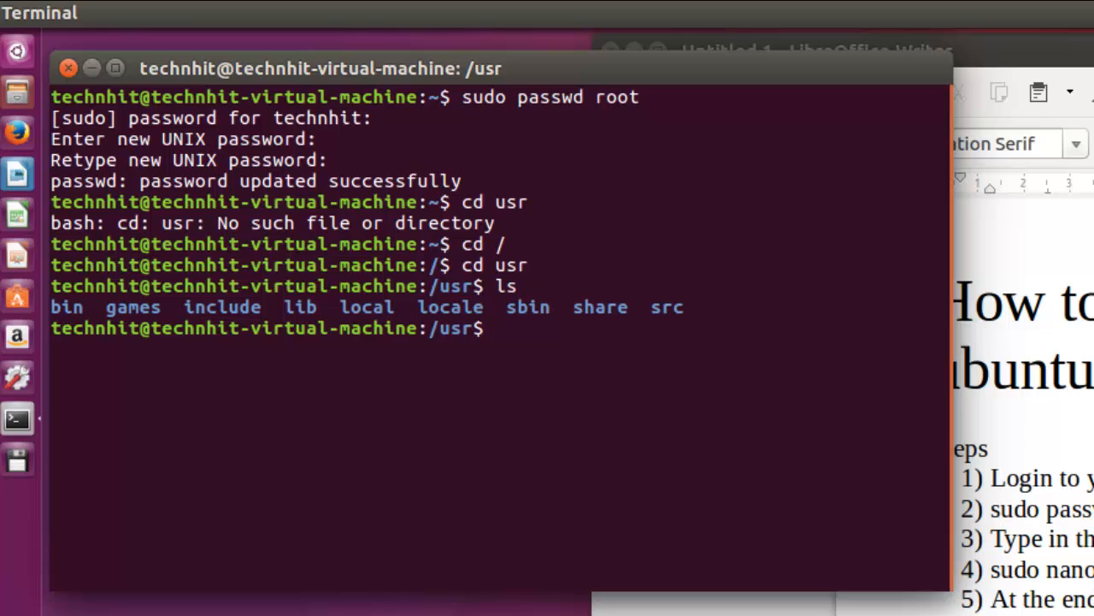
{"action": "double_click", "coordinate": [600, 308]}
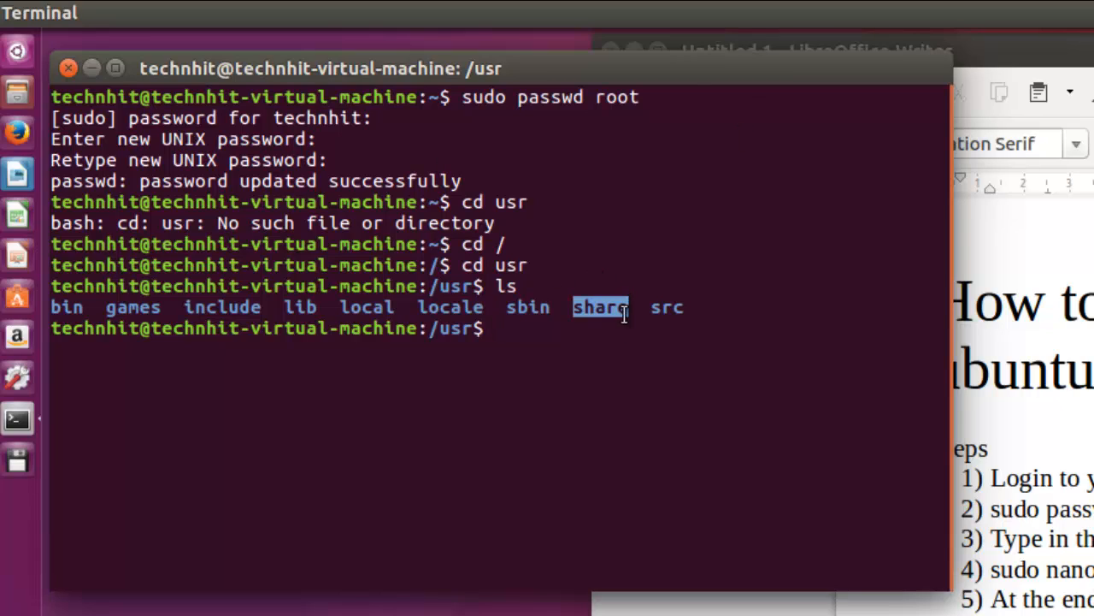
Step: Enter share/lightdm/lightdm.conf.d and list its configuration files
{"action": "type", "text": "cd"}
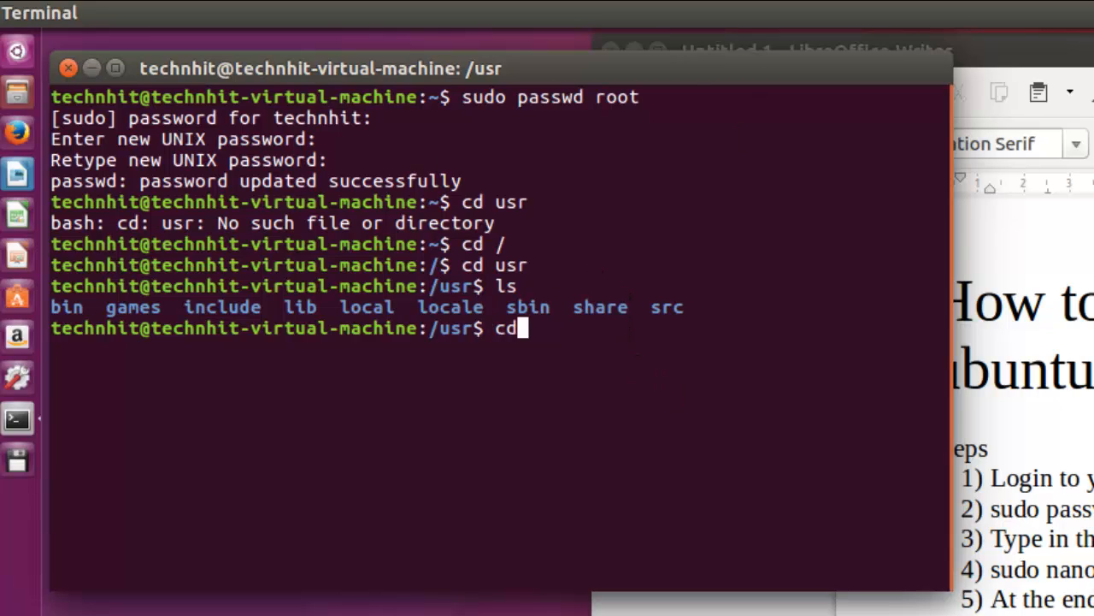
{"action": "type", "text": "share"}
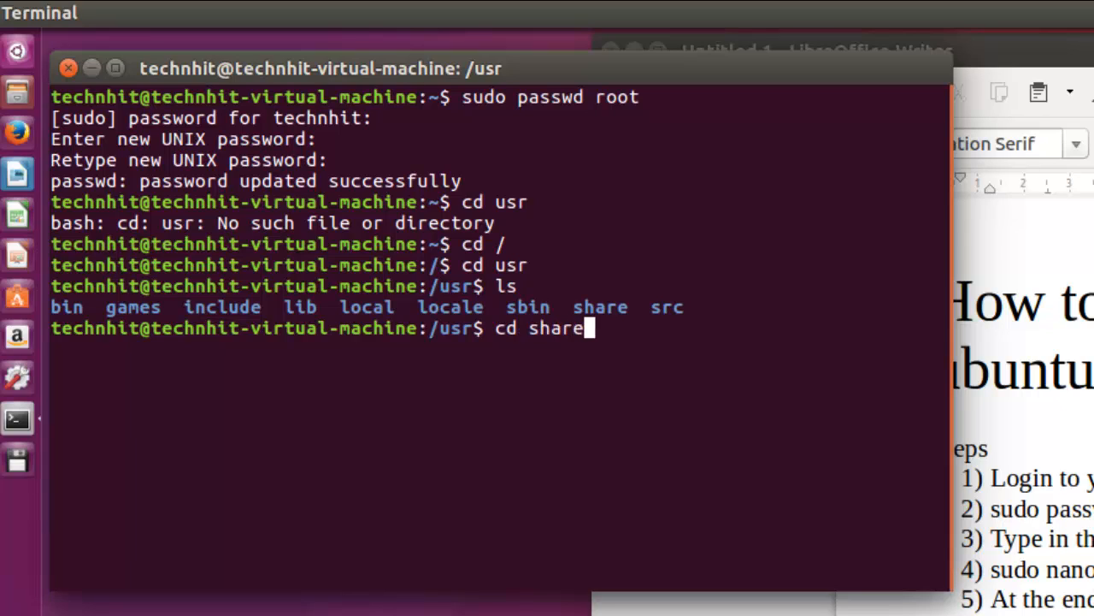
{"action": "type", "text": "/lig"}
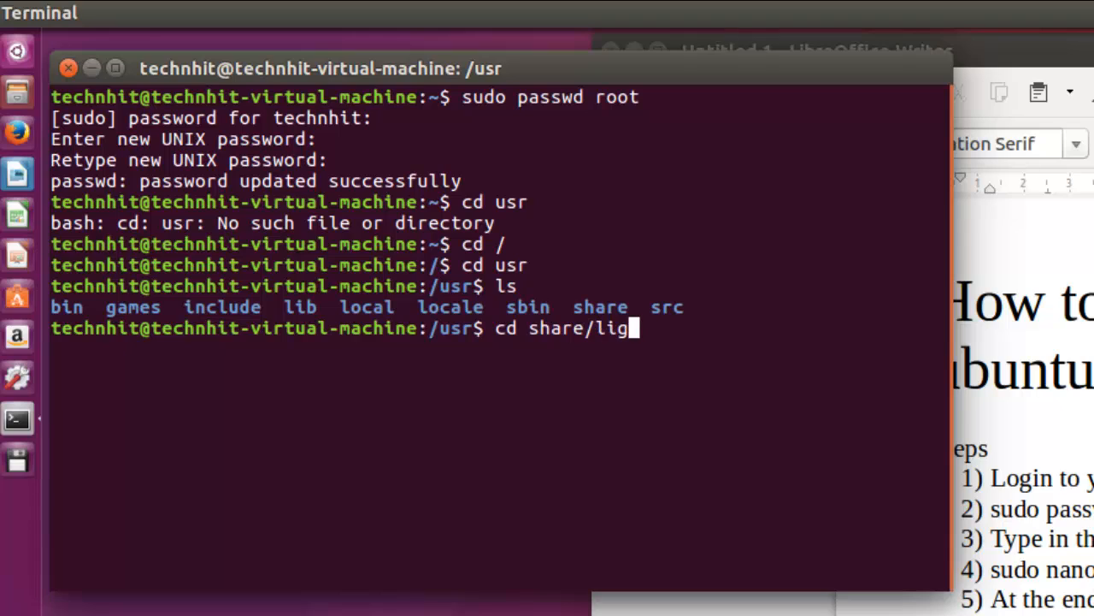
{"action": "type", "text": "htd"}
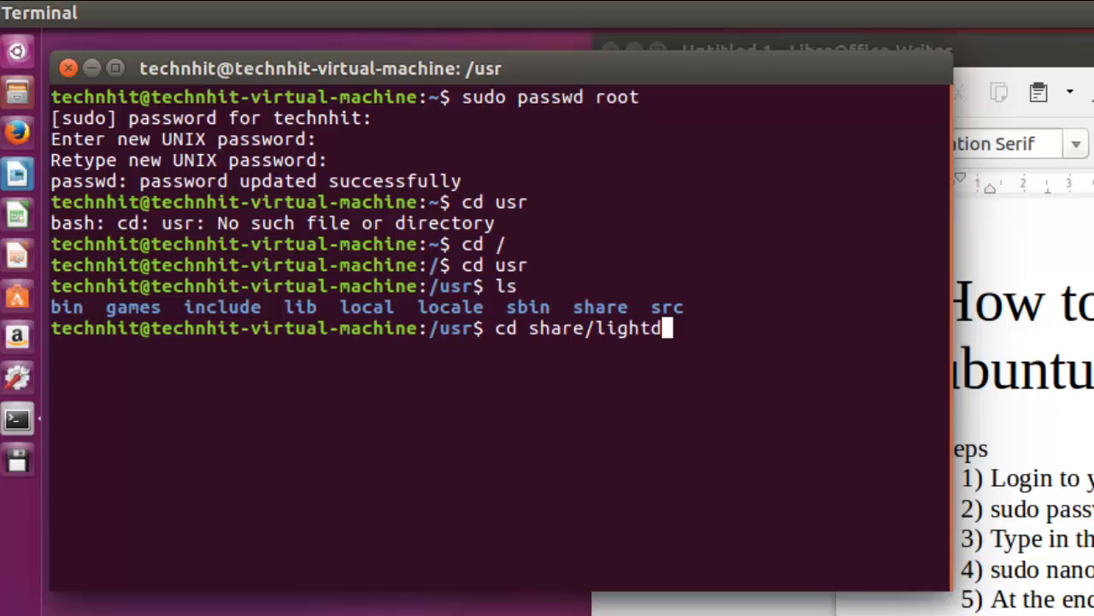
{"action": "type", "text": "m/"}
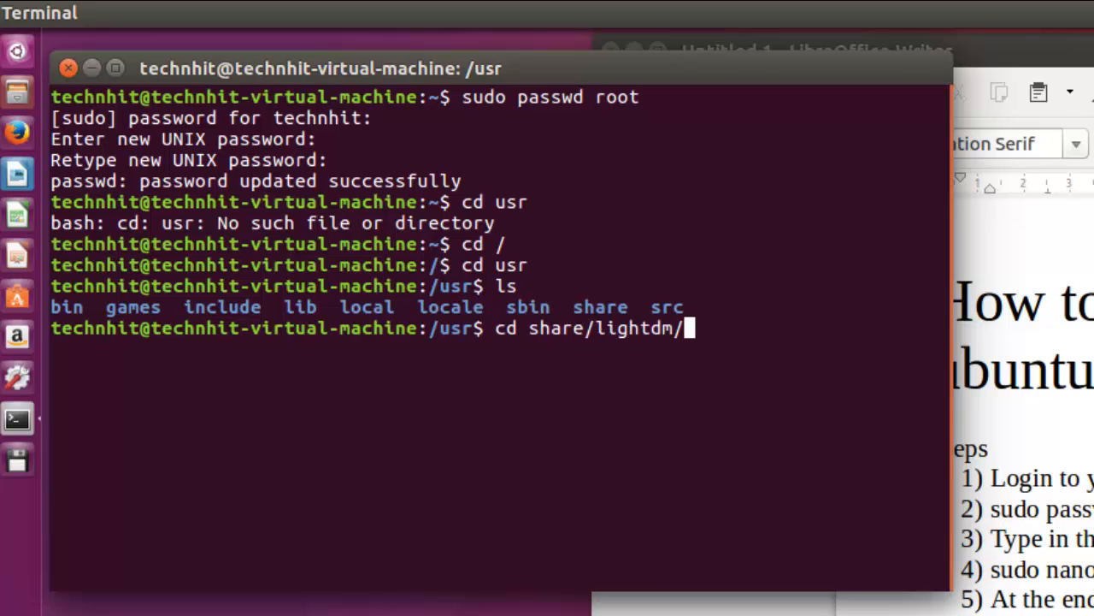
{"action": "type", "text": "lightdm."}
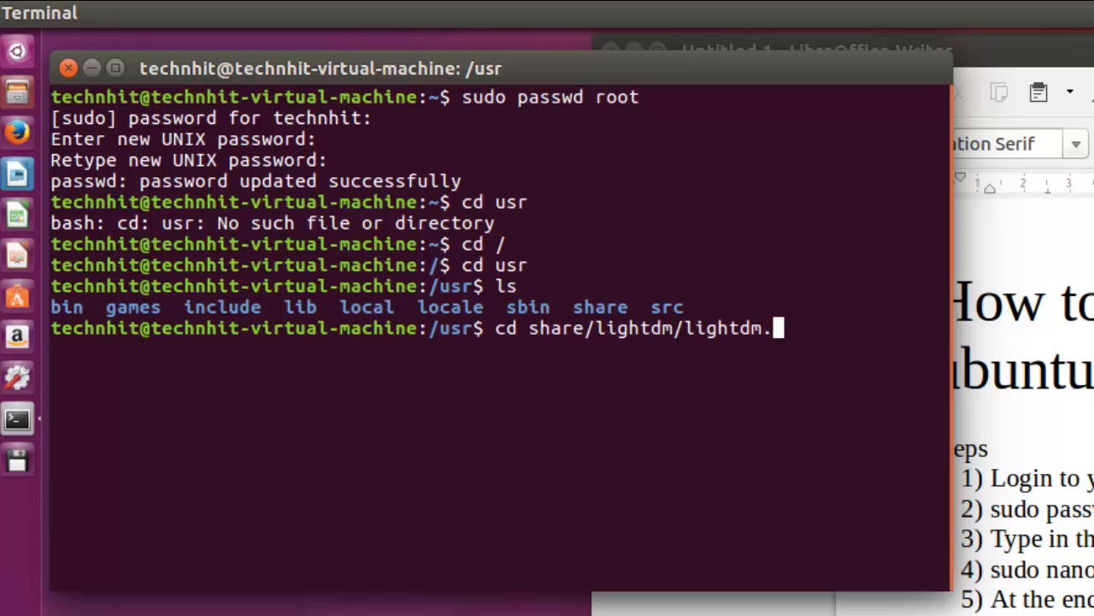
{"action": "type", "text": "co"}
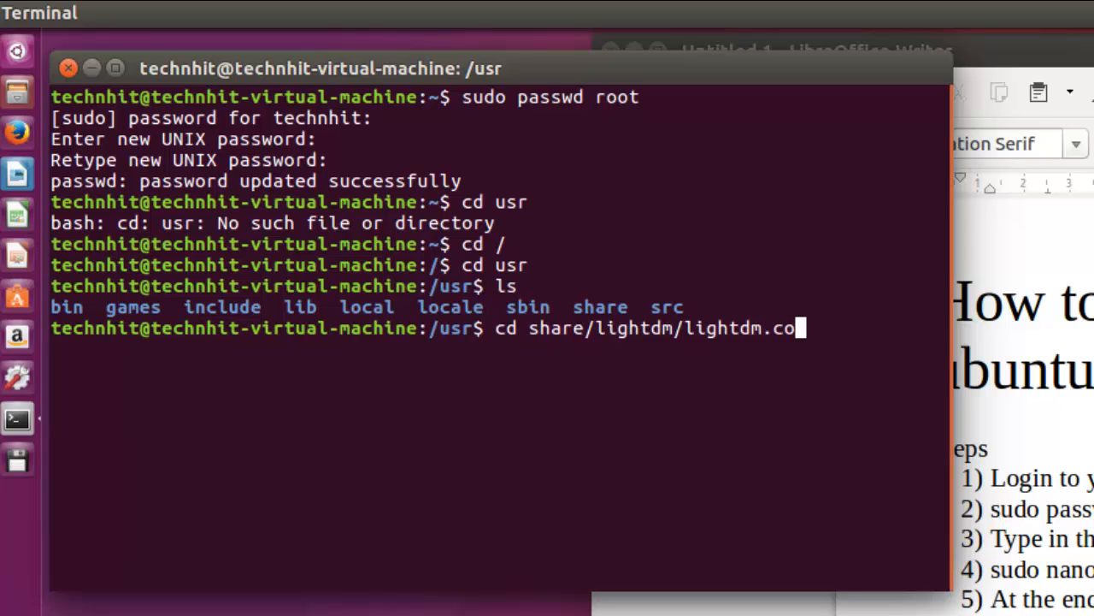
{"action": "type", "text": "nf.d"}
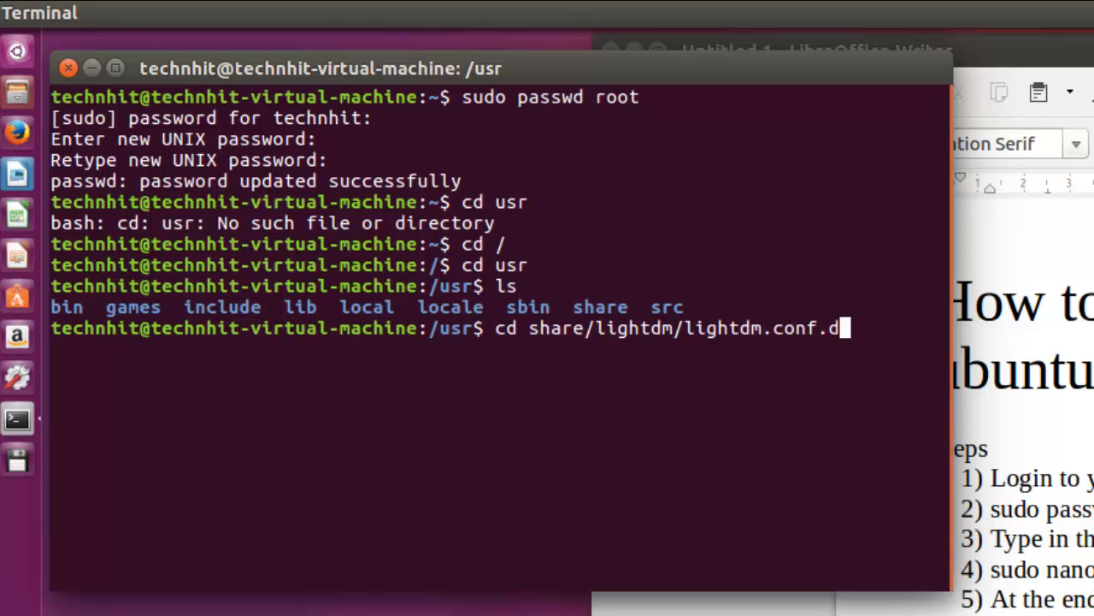
{"action": "key", "text": "Return"}
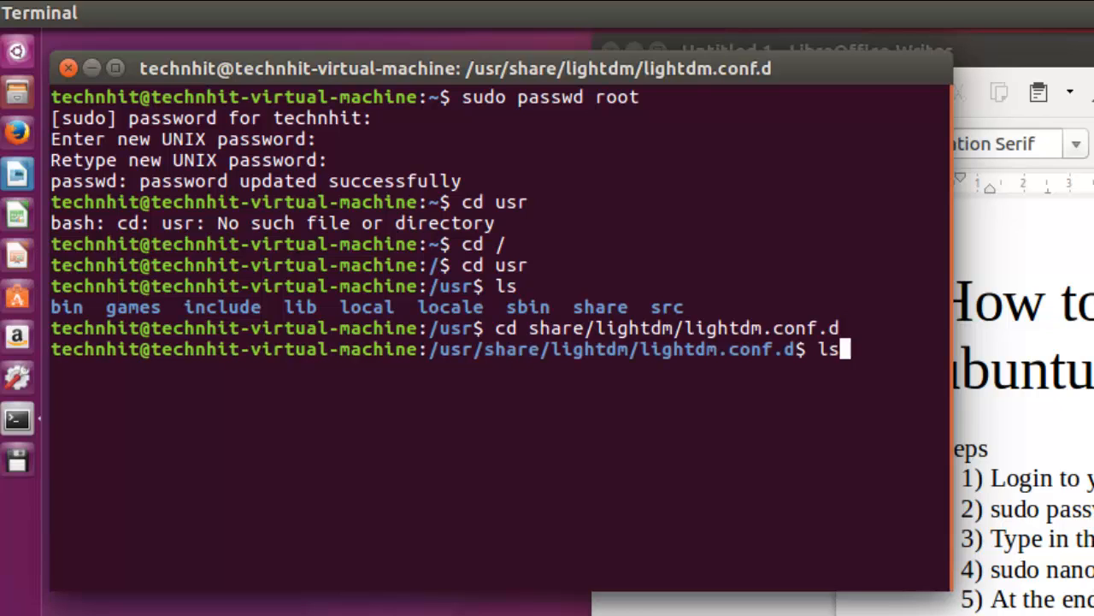
{"action": "key", "text": "Return"}
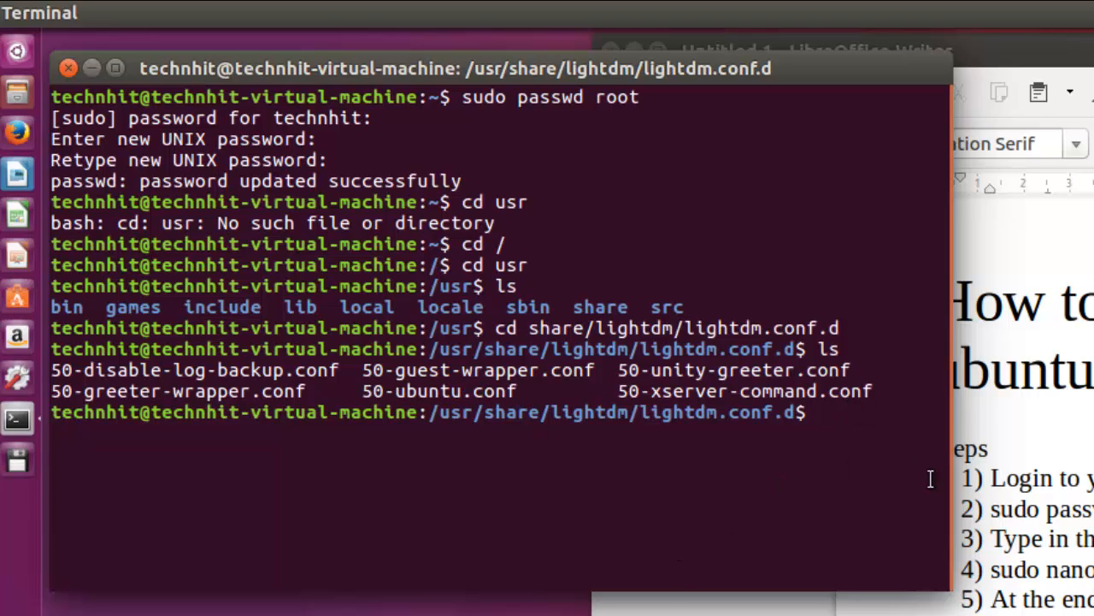
Step: Run 'sudo nano 50-ubuntu.conf' to edit the lightdm settings file as administrator
{"action": "type", "text": "sudo nan"}
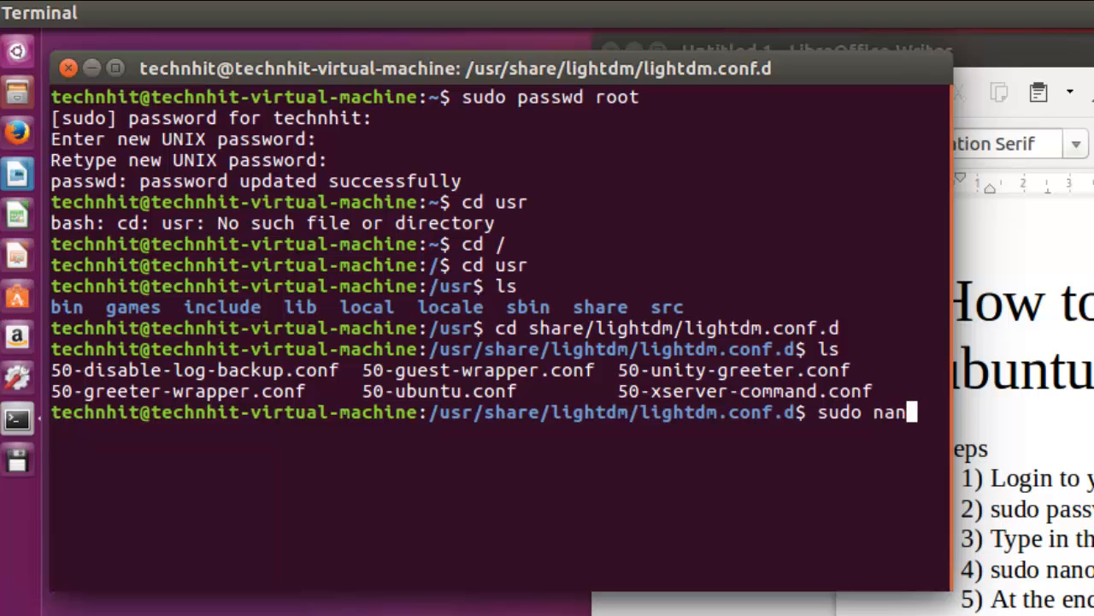
{"action": "type", "text": "o"}
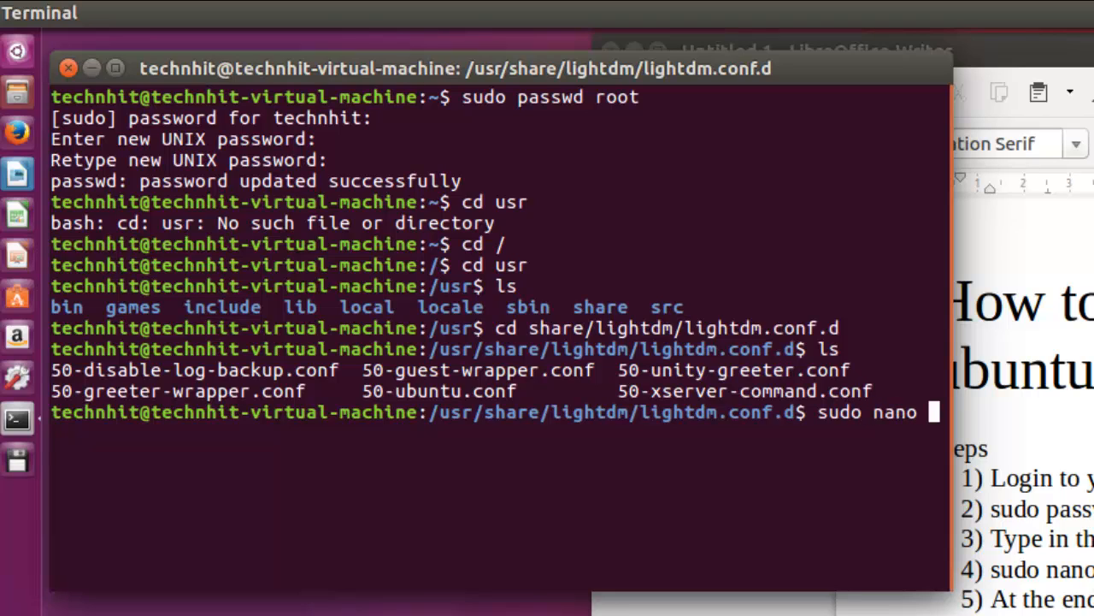
{"action": "type", "text": "50"}
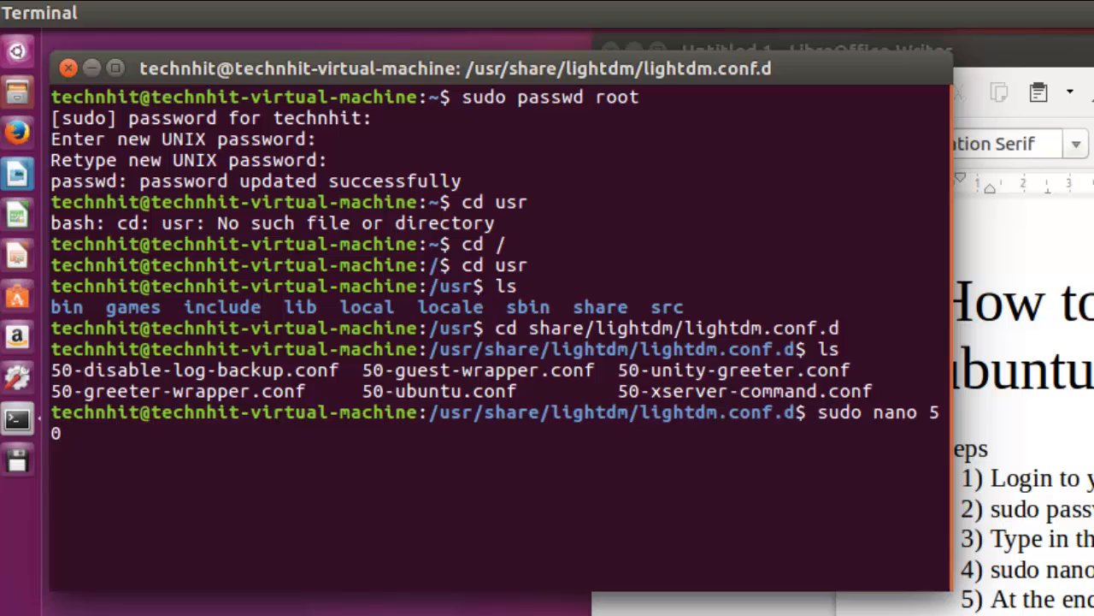
{"action": "type", "text": "-ubu"}
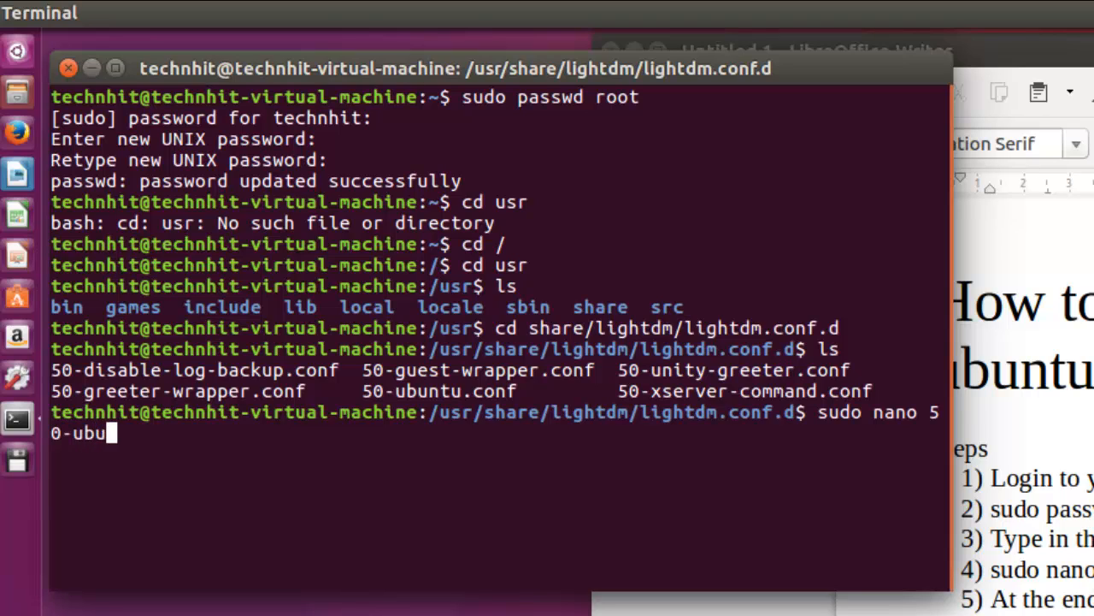
{"action": "type", "text": "ntu"}
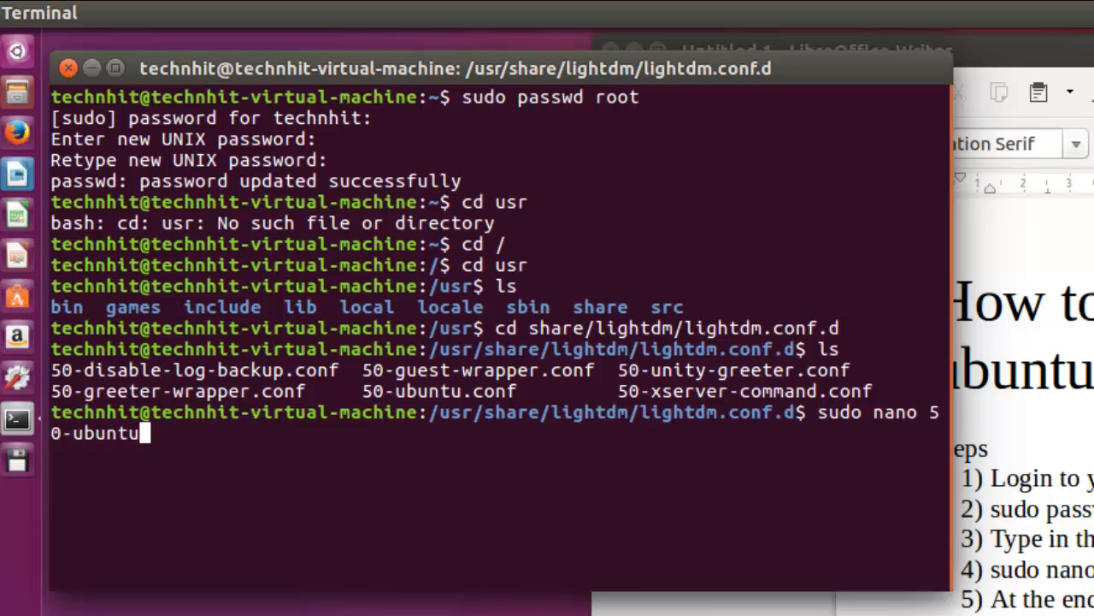
{"action": "type", "text": ".con"}
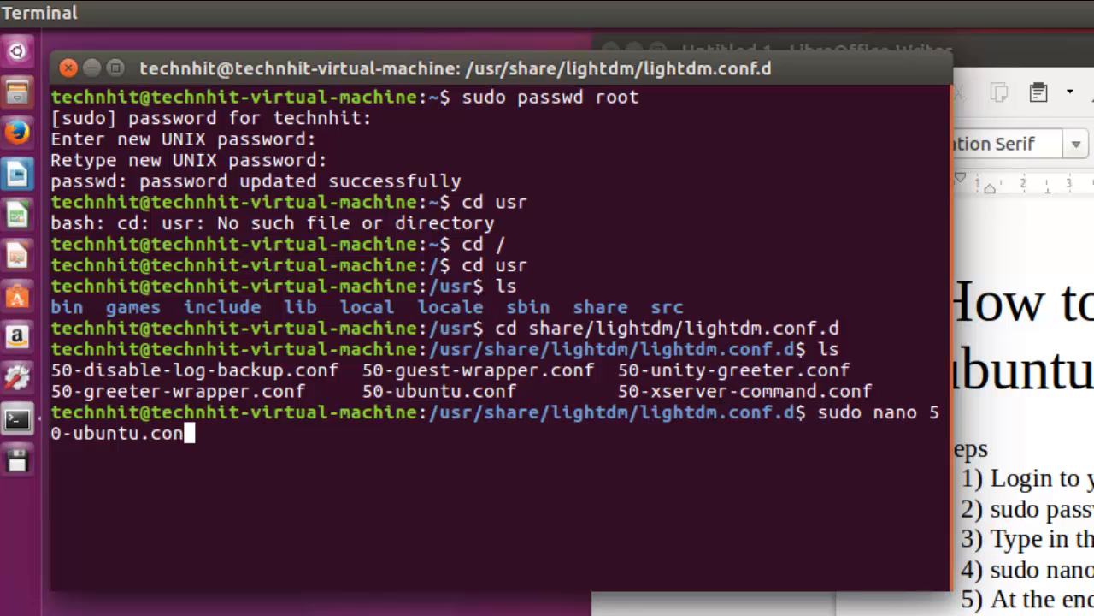
{"action": "key", "text": "Return"}
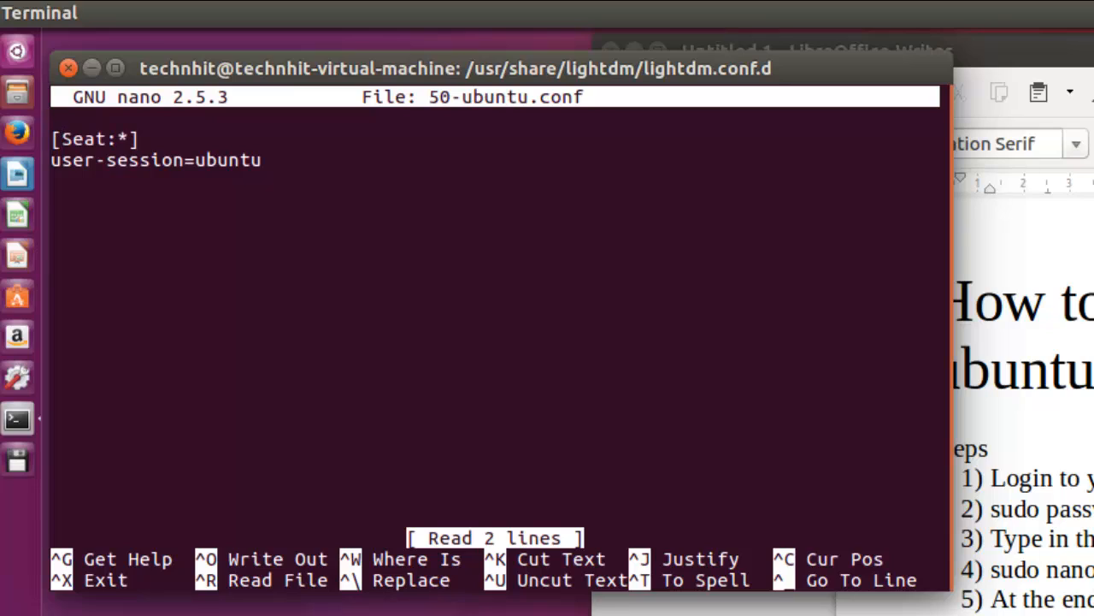
Step: Append the line greeter-show-manual-login=true below user-session=ubuntu and exit nano
{"action": "key", "text": "Return"}
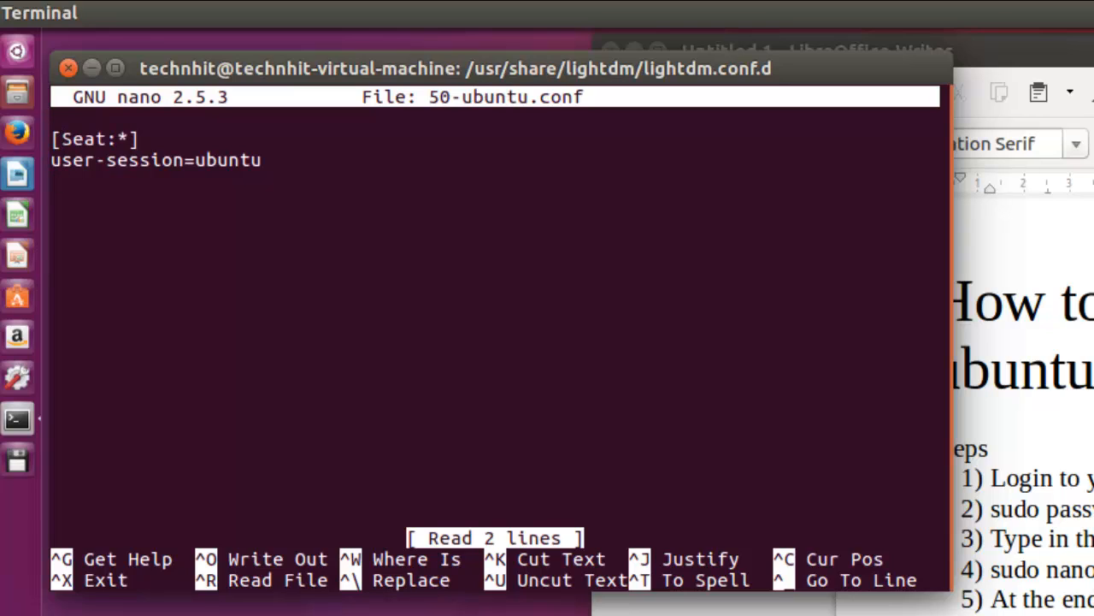
{"action": "key", "text": "Return"}
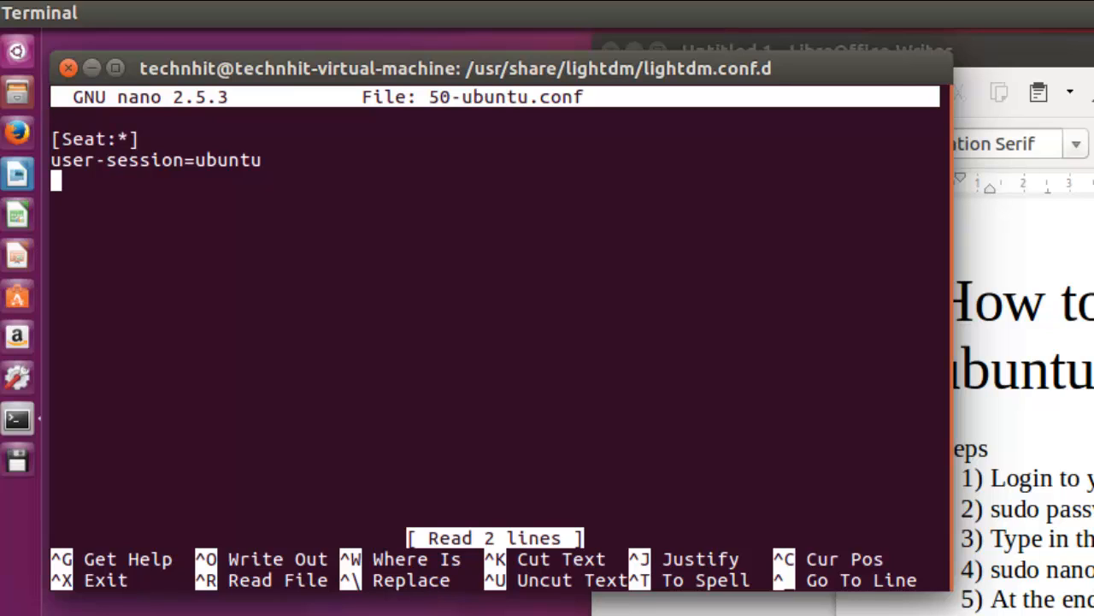
{"action": "type", "text": "gr"}
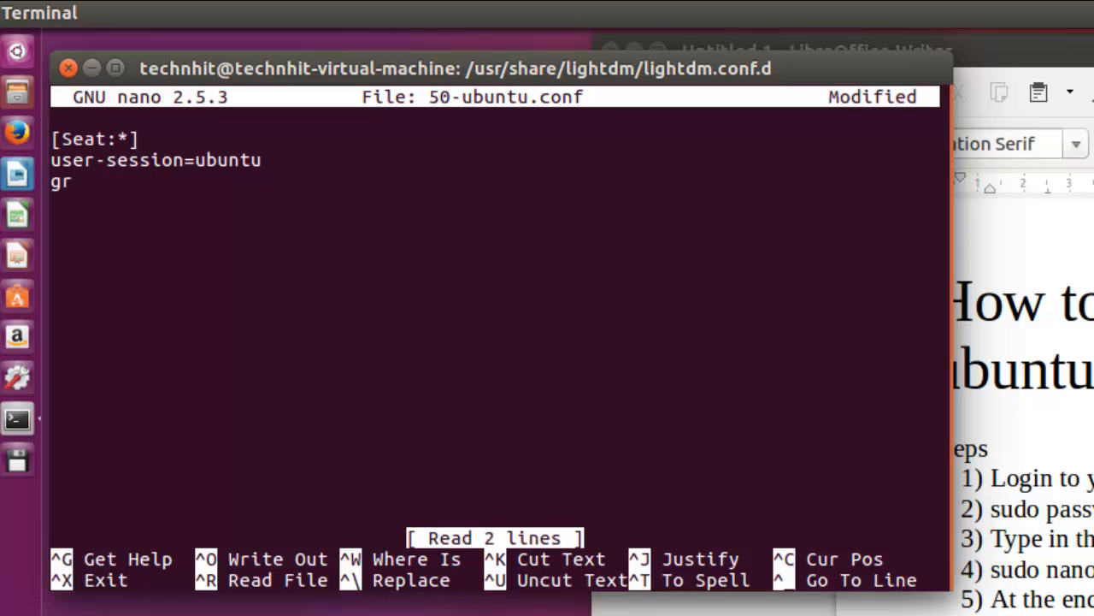
{"action": "type", "text": "eeter"}
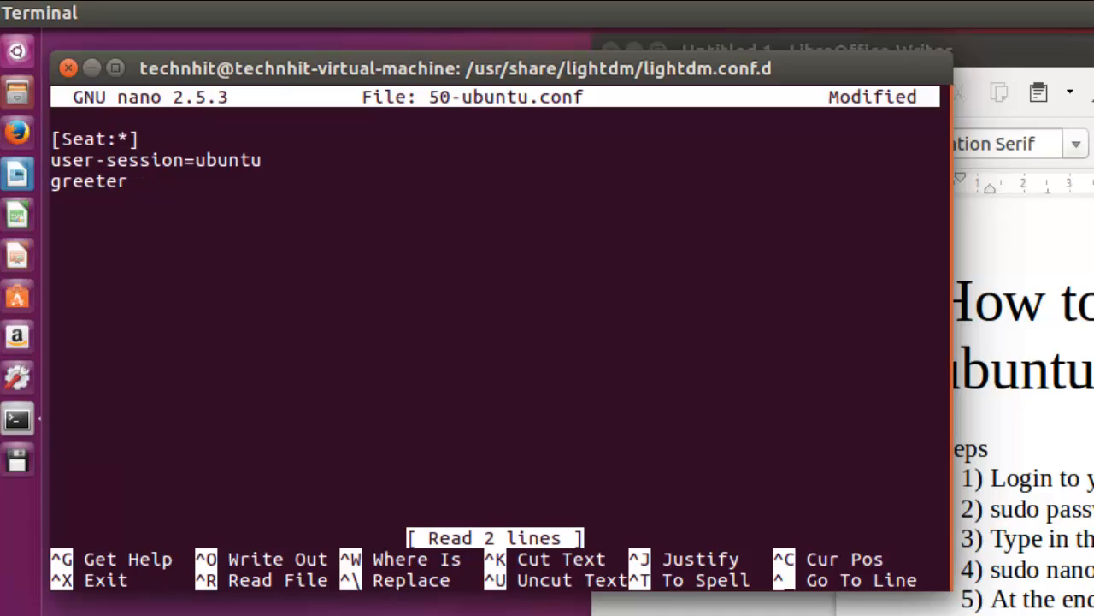
{"action": "type", "text": "-s"}
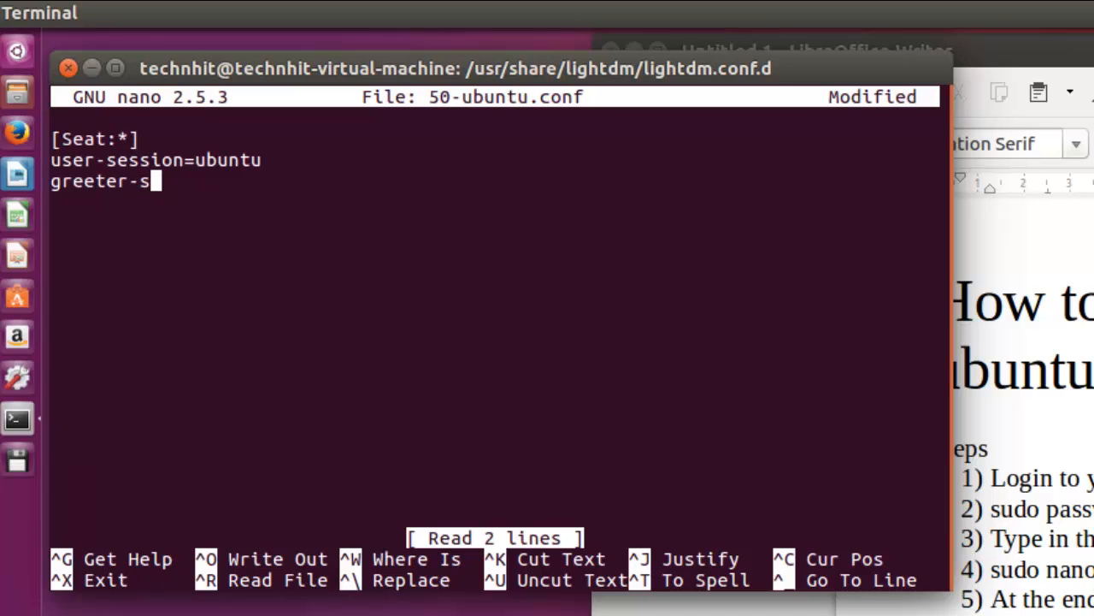
{"action": "type", "text": "how"}
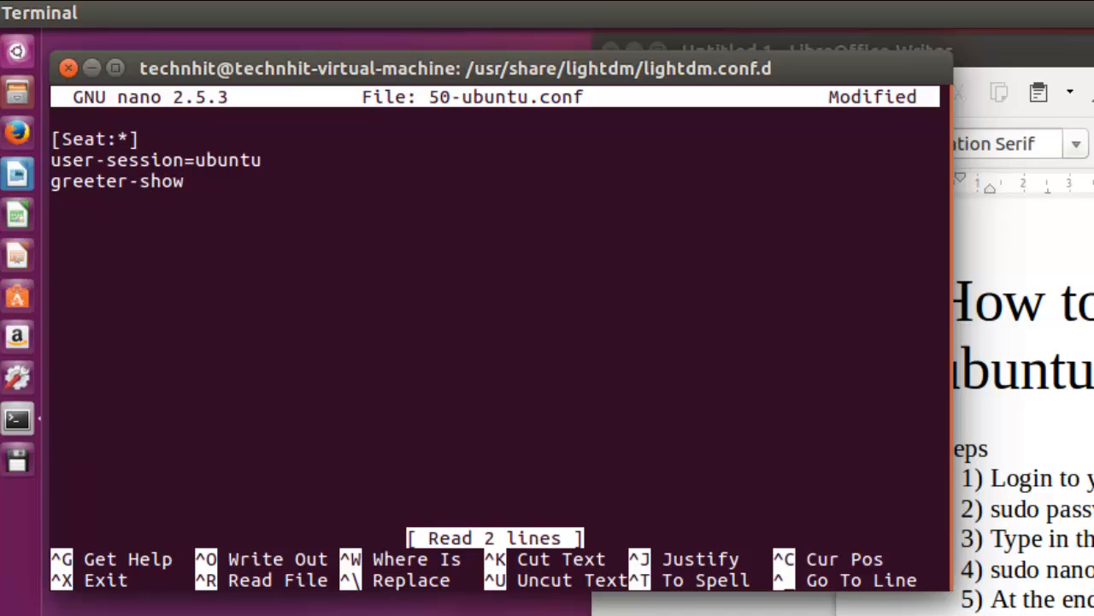
{"action": "type", "text": "-ma"}
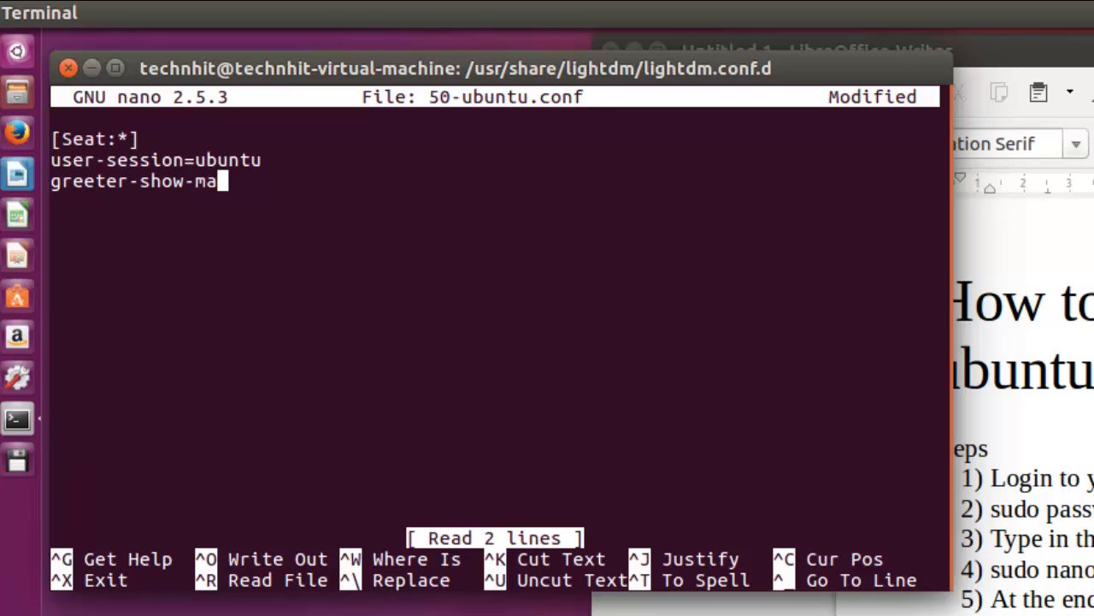
{"action": "type", "text": "nual"}
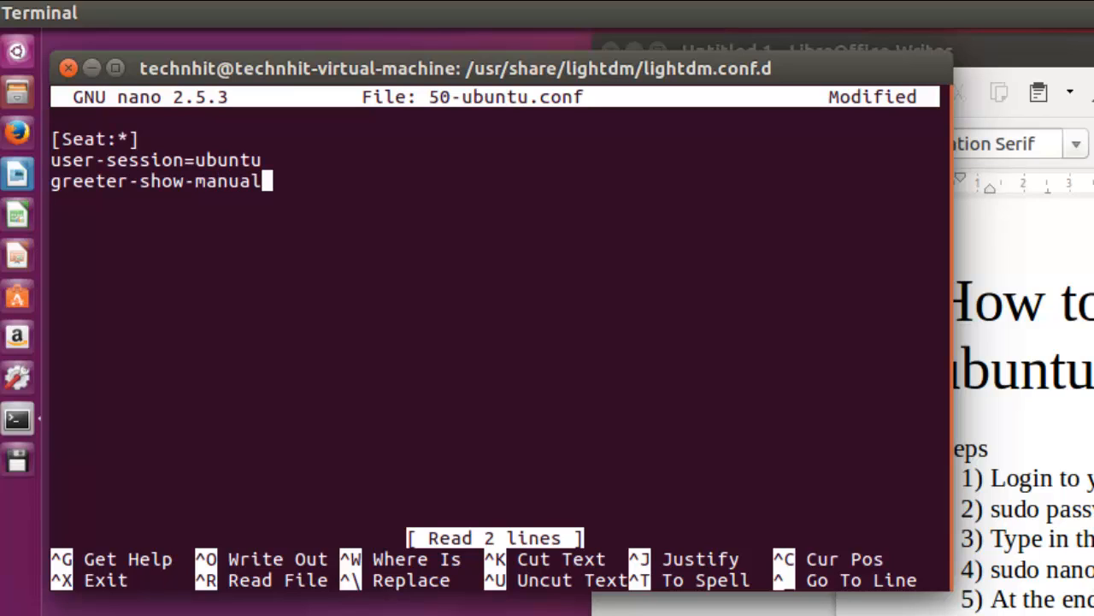
{"action": "type", "text": "-login"}
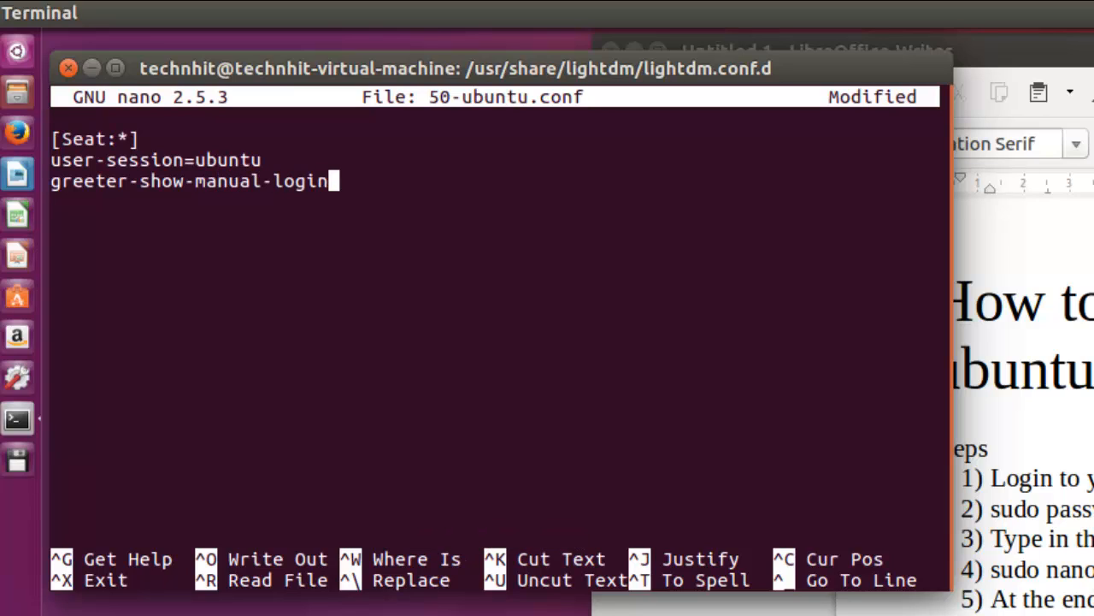
{"action": "type", "text": "="}
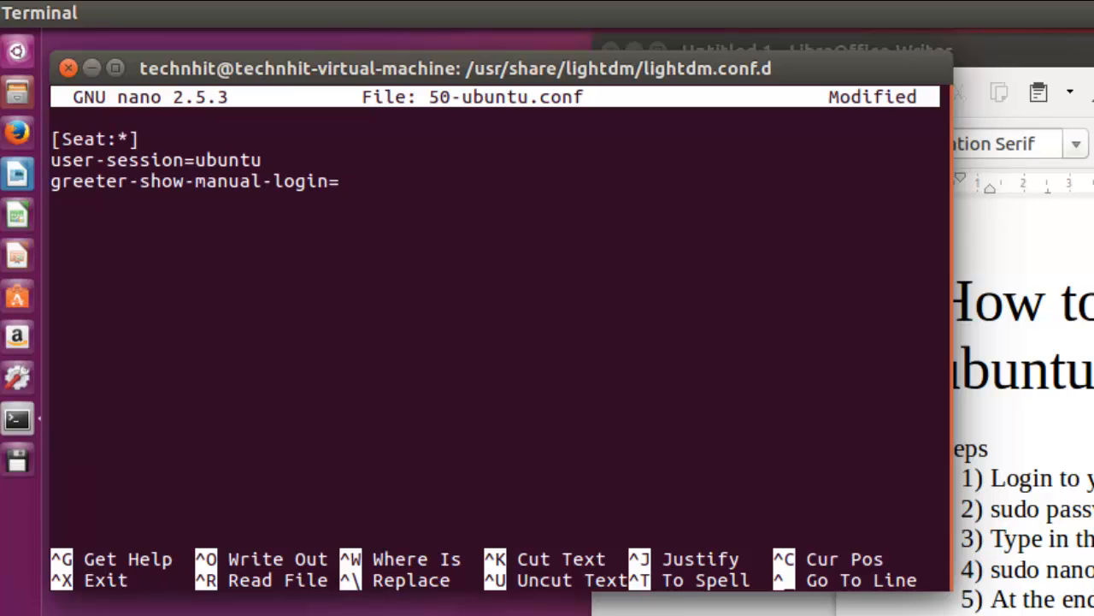
{"action": "type", "text": "true"}
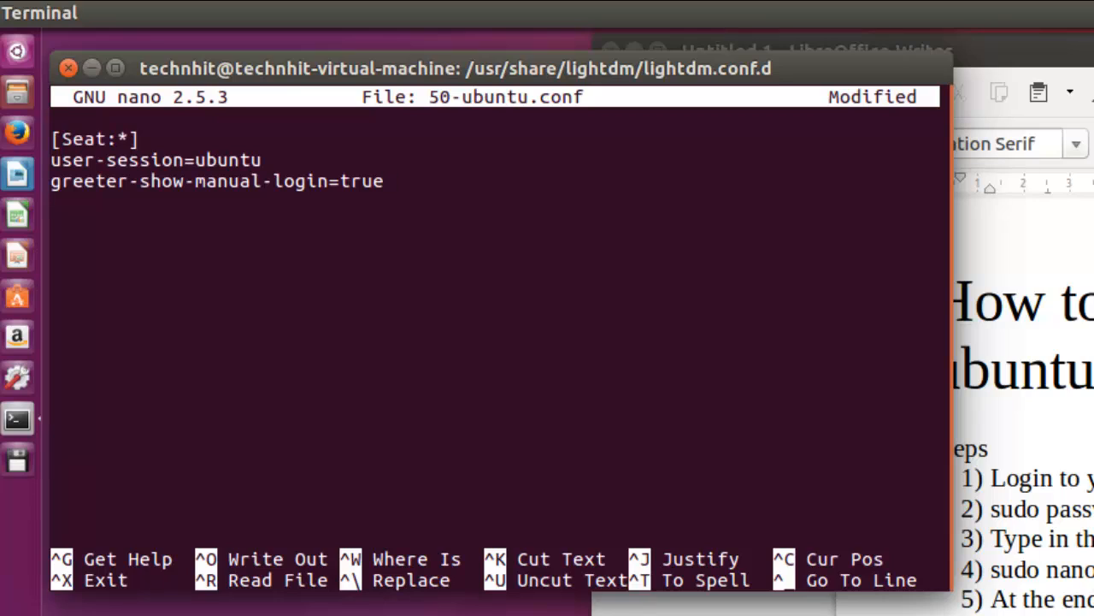
{"action": "key", "text": "ctrl+x"}
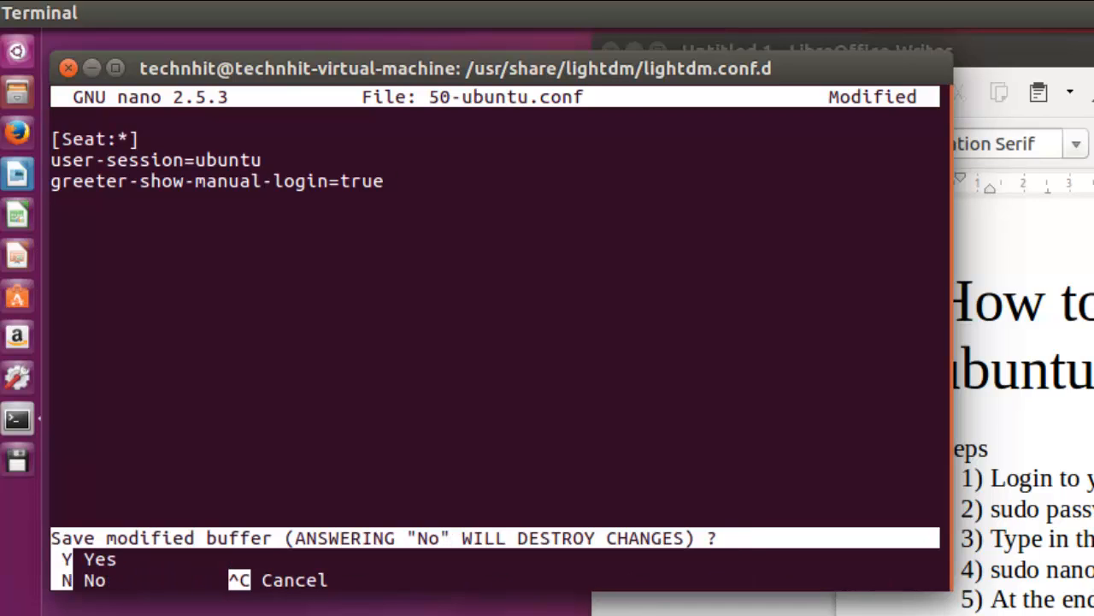
Step: Save the buffer as 50-ubuntu.conf, return to the shell, and note 'ok done'
{"action": "key", "text": "y"}
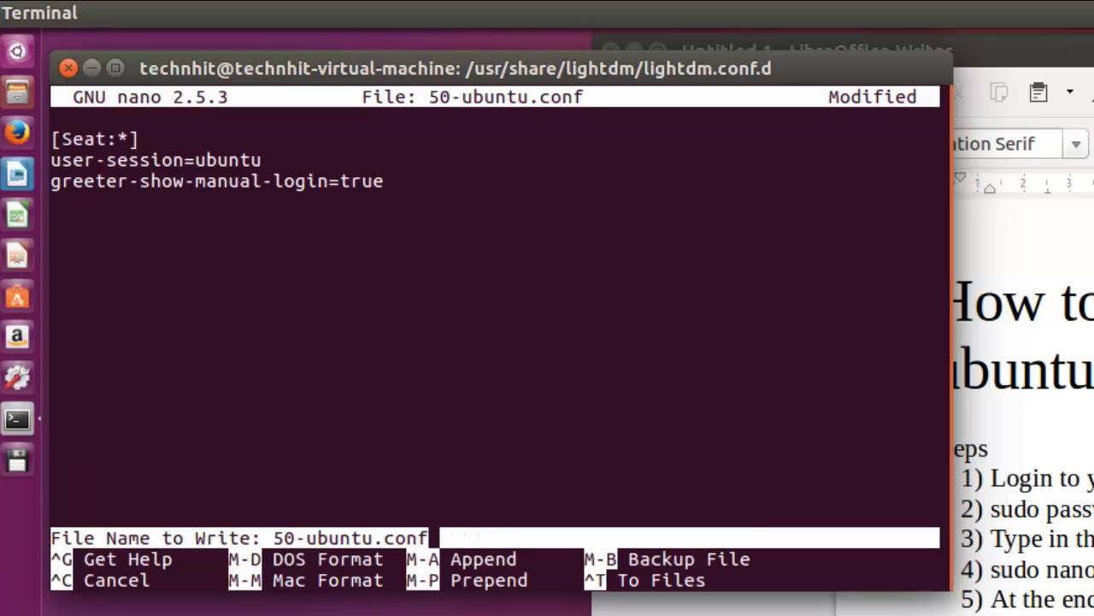
{"action": "key", "text": "Return"}
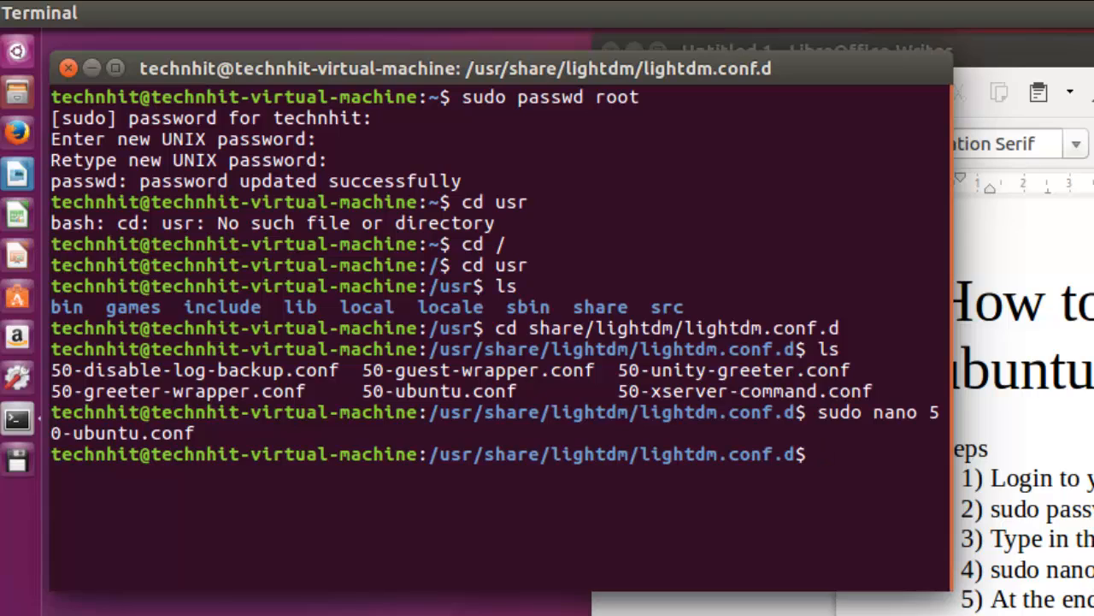
{"action": "type", "text": "o"}
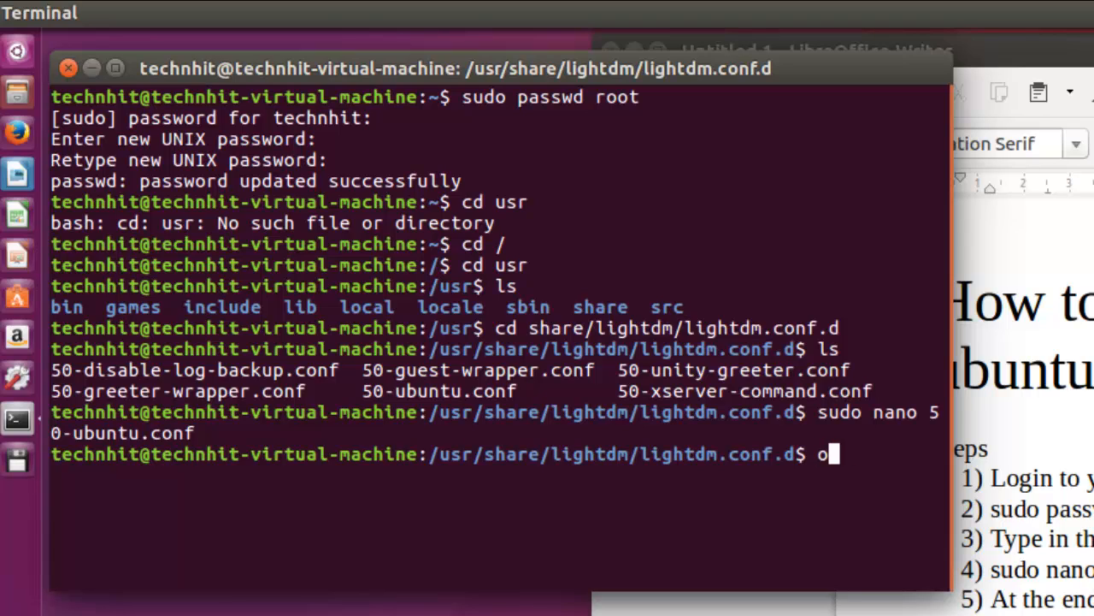
{"action": "type", "text": "k"}
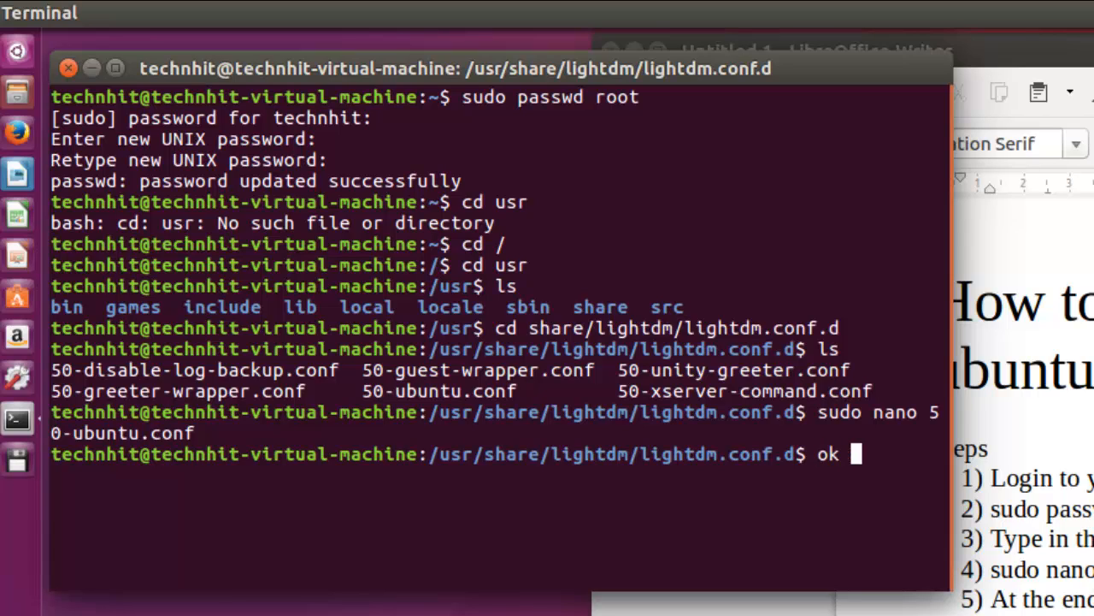
{"action": "type", "text": "done"}
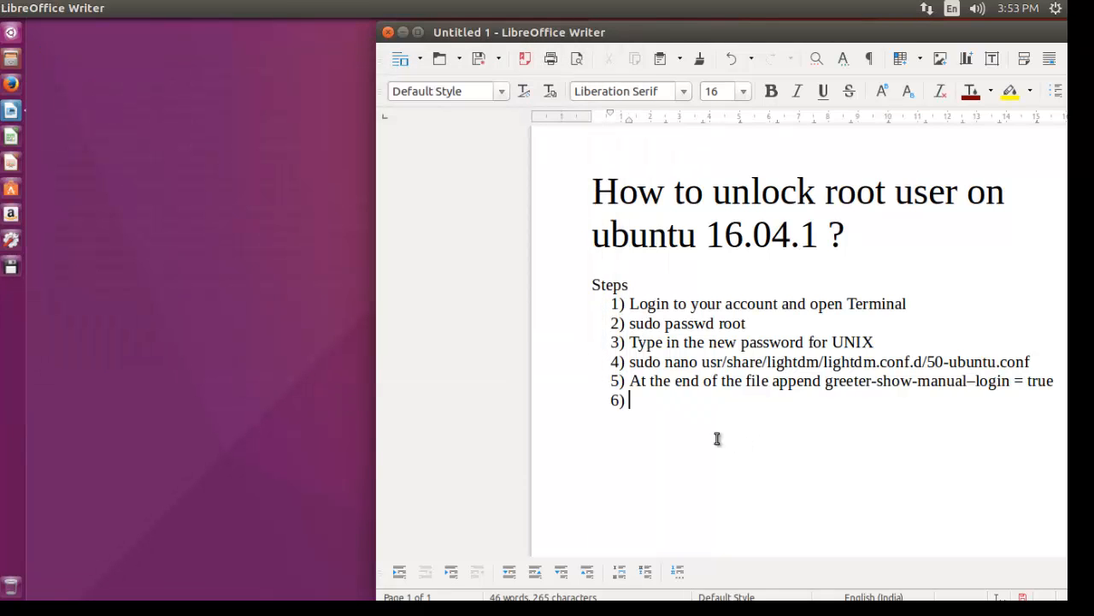
Step: Write 'now you have to restart system.' as step 6 of the Writer guide
{"action": "type", "text": "now t"}
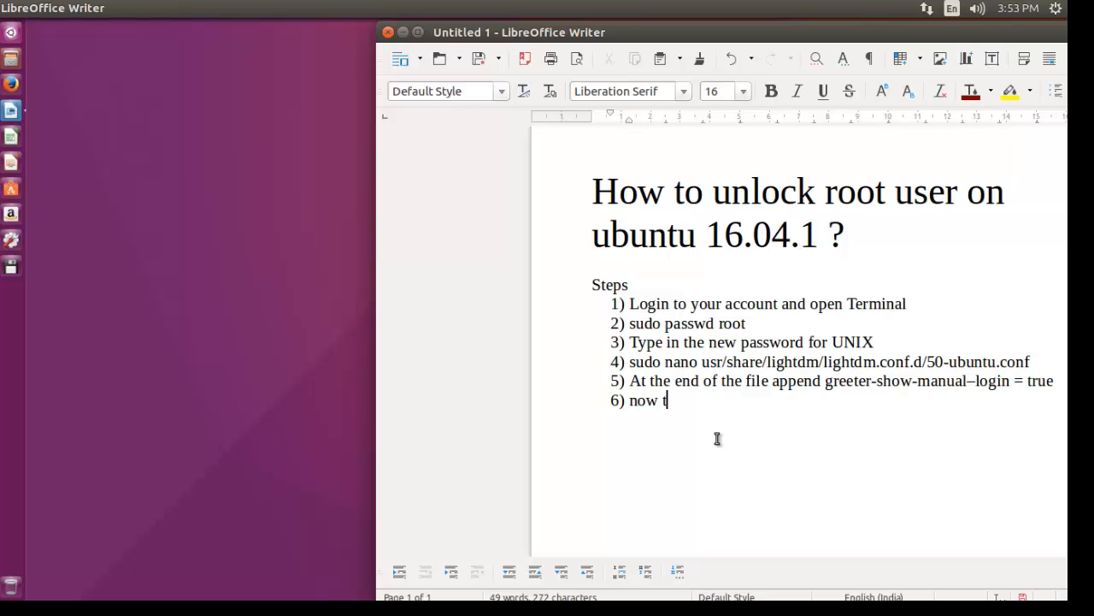
{"action": "type", "text": "y"}
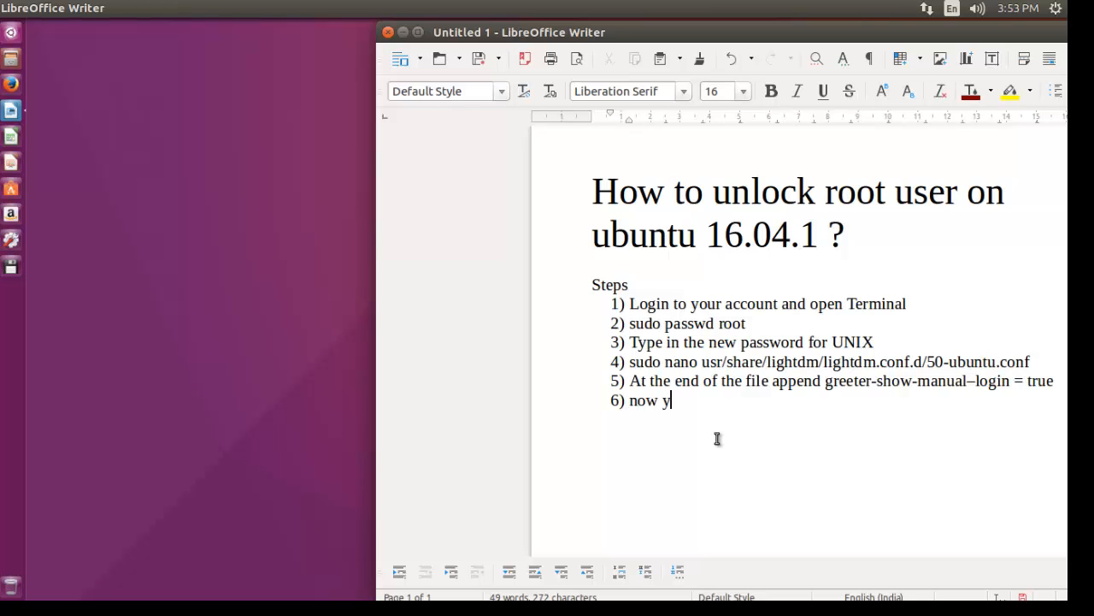
{"action": "type", "text": "ou have"}
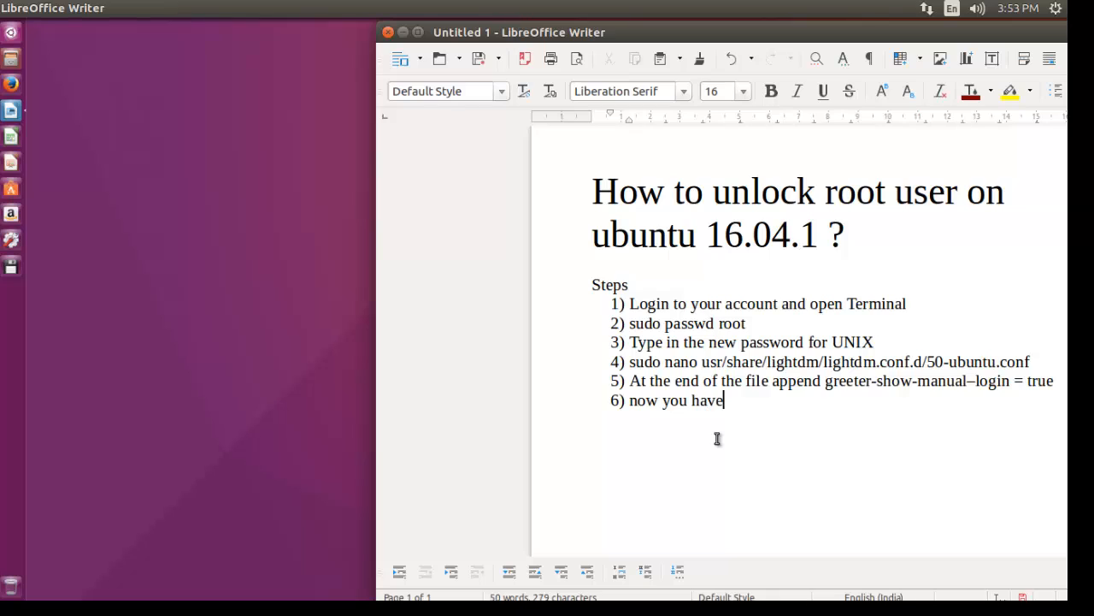
{"action": "type", "text": "to res"}
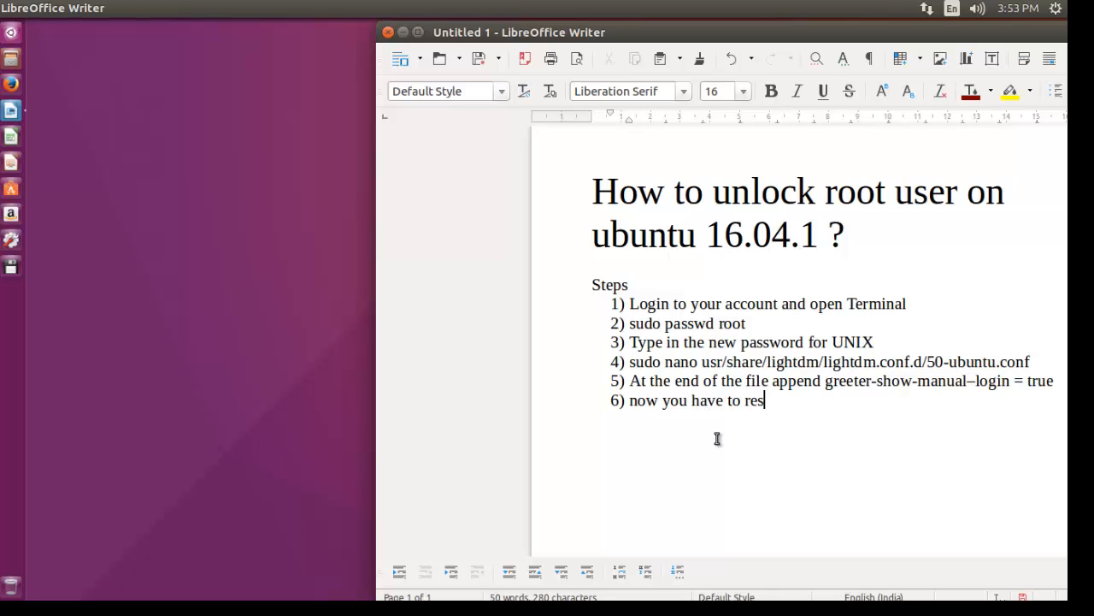
{"action": "type", "text": "tr"}
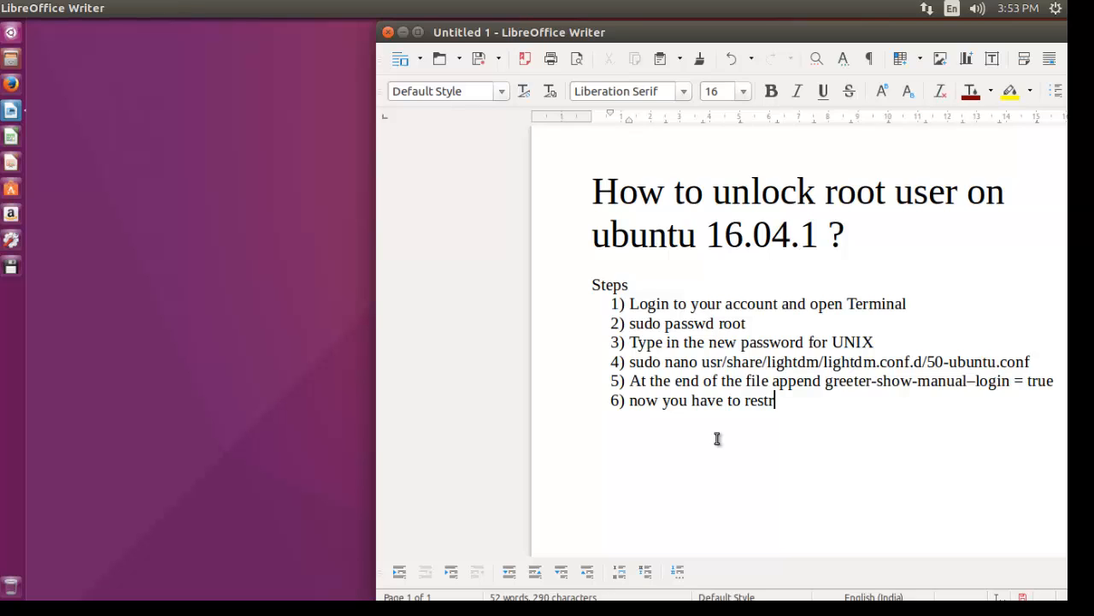
{"action": "type", "text": "a"}
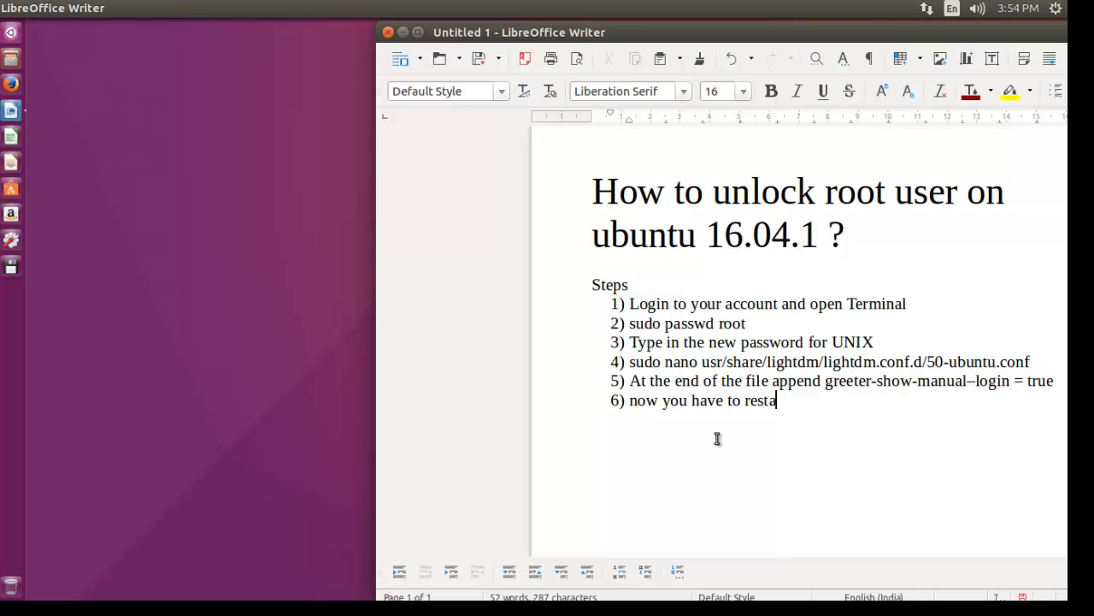
{"action": "type", "text": "rt"}
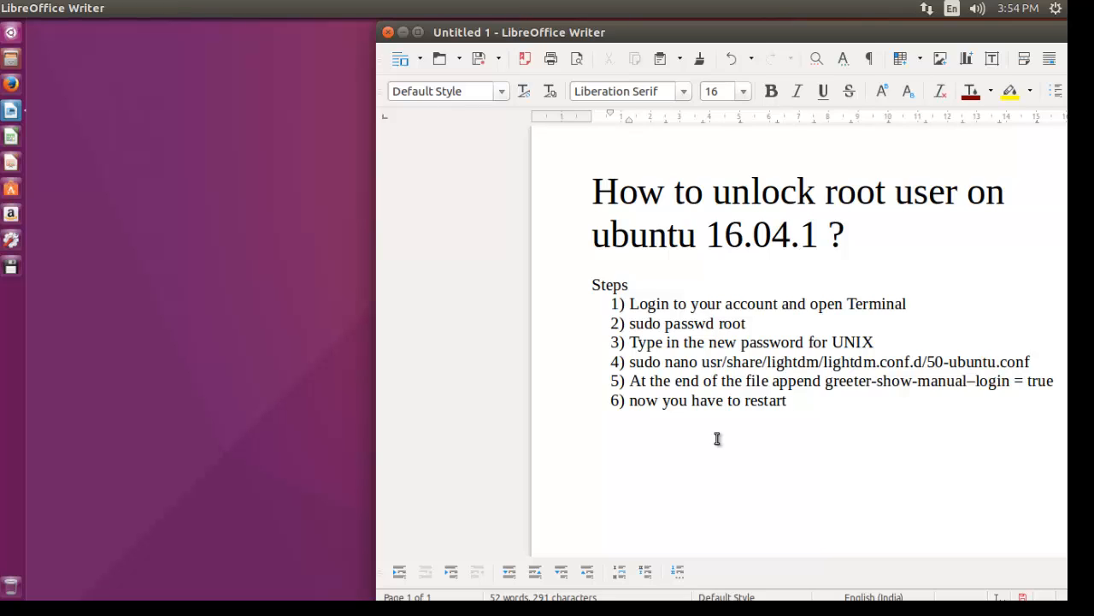
{"action": "type", "text": "system"}
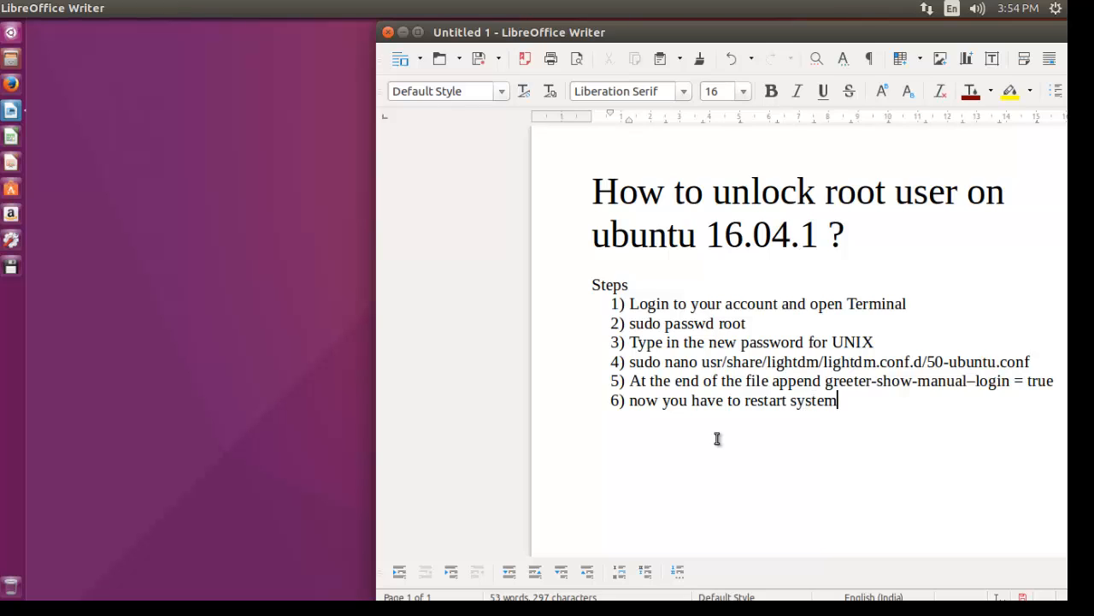
{"action": "type", "text": "."}
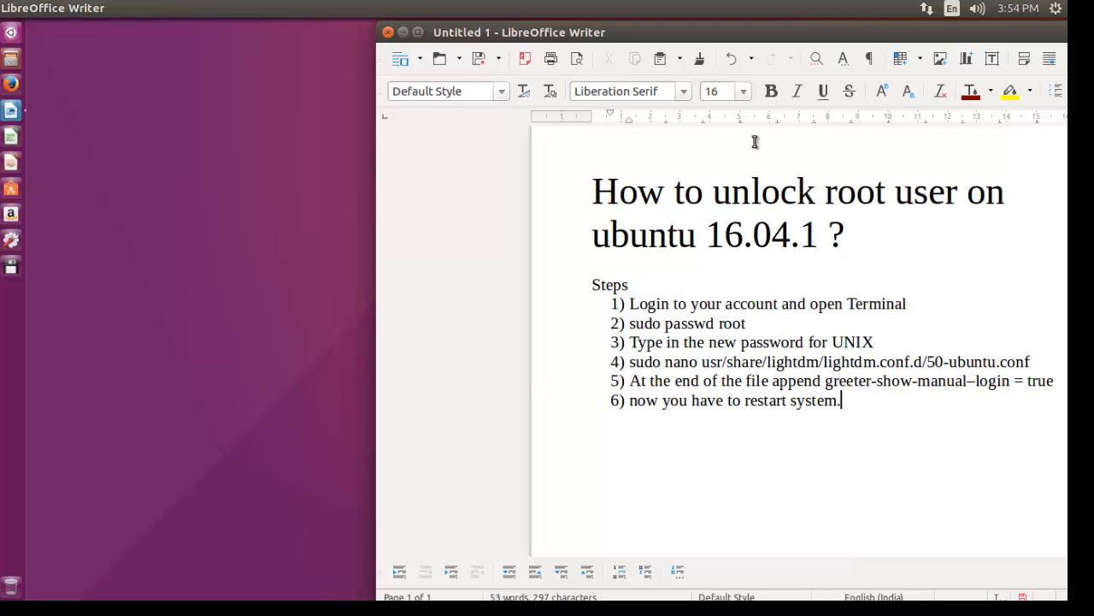
{"action": "mouse_move", "coordinate": [510, 94]}
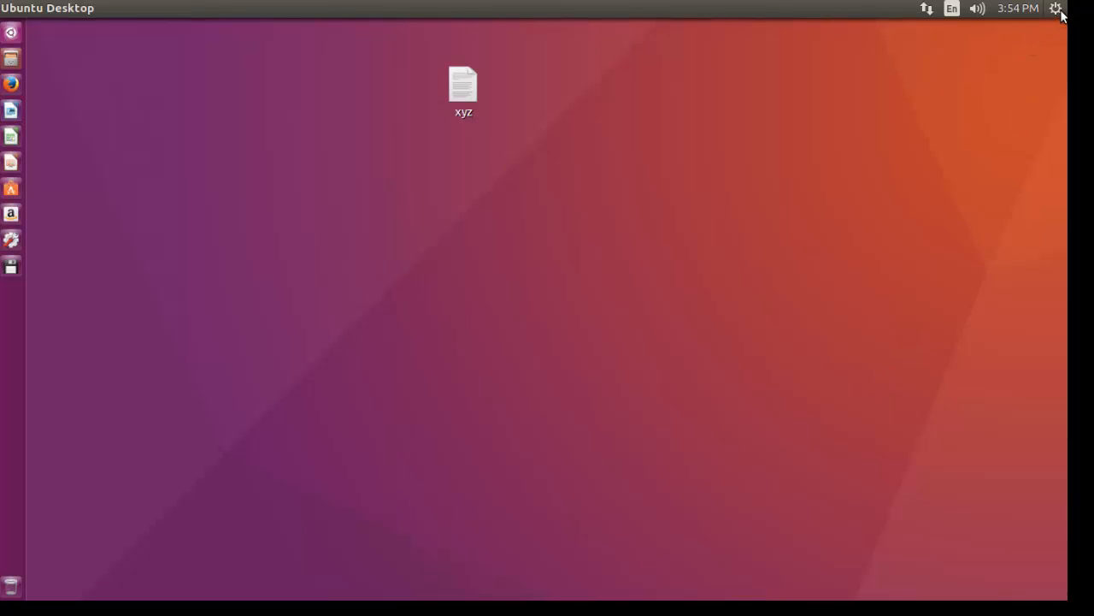
Step: Restart the computer via the gear menu's Shut Down… dialog
{"action": "left_click", "coordinate": [1057, 7]}
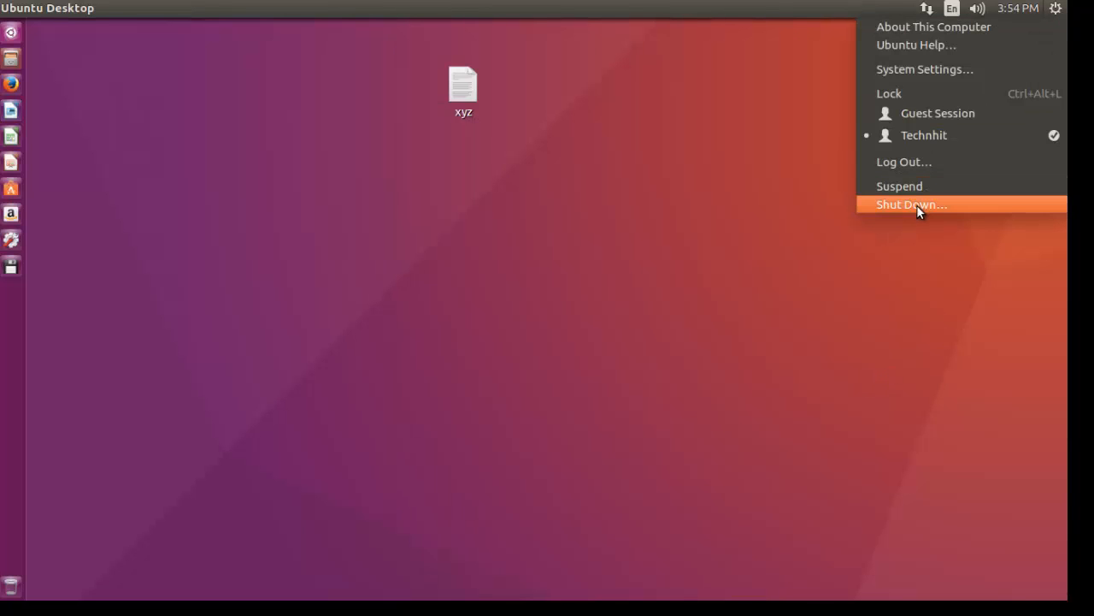
{"action": "left_click", "coordinate": [911, 205]}
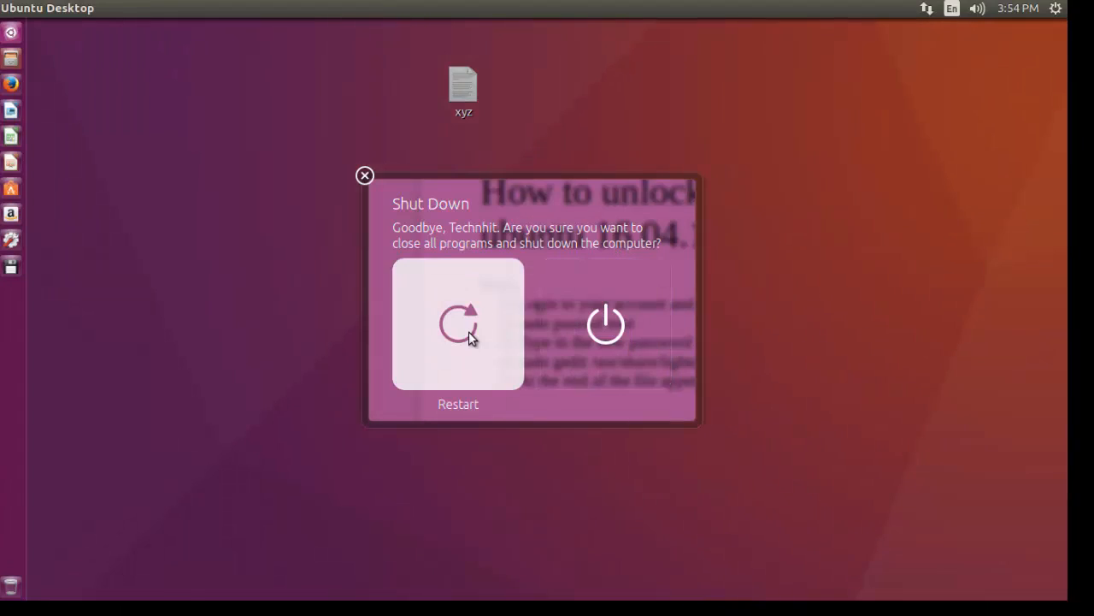
{"action": "left_click", "coordinate": [364, 175]}
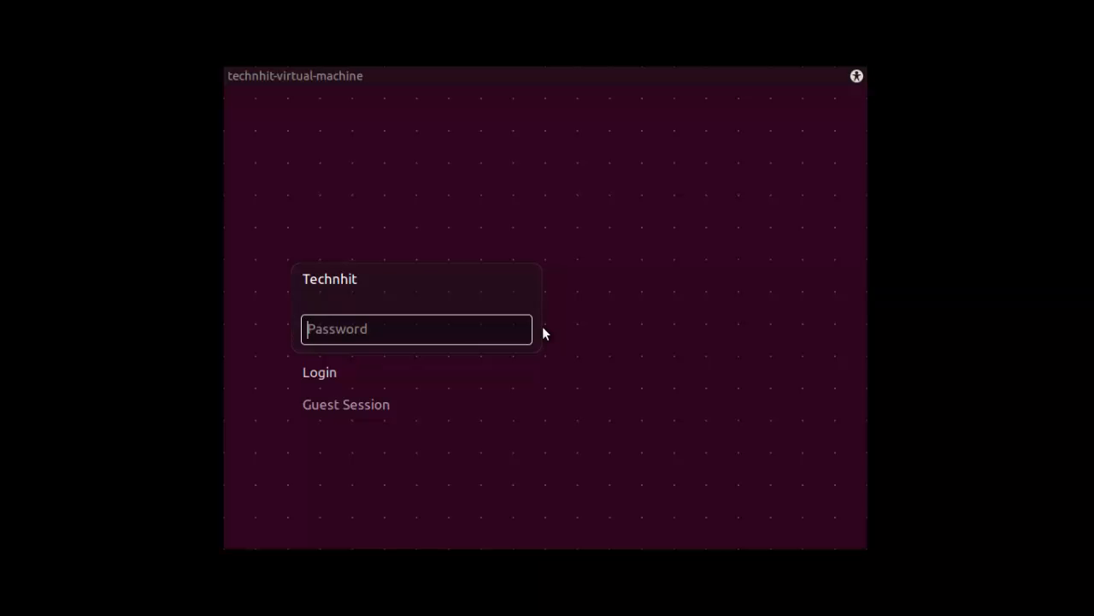
{"action": "mouse_move", "coordinate": [306, 373]}
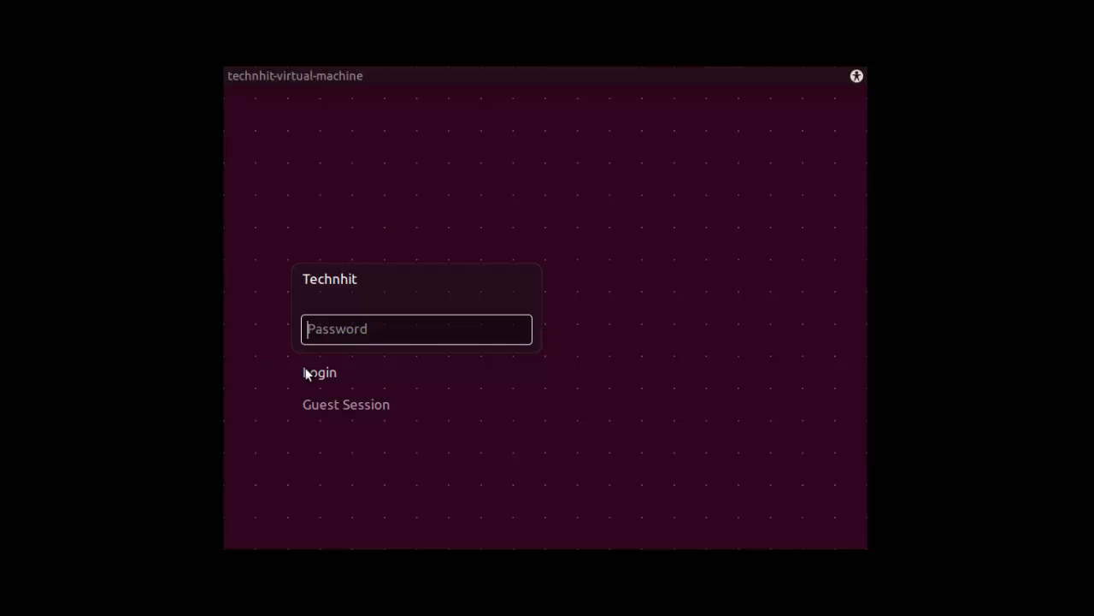
{"action": "mouse_move", "coordinate": [345, 397]}
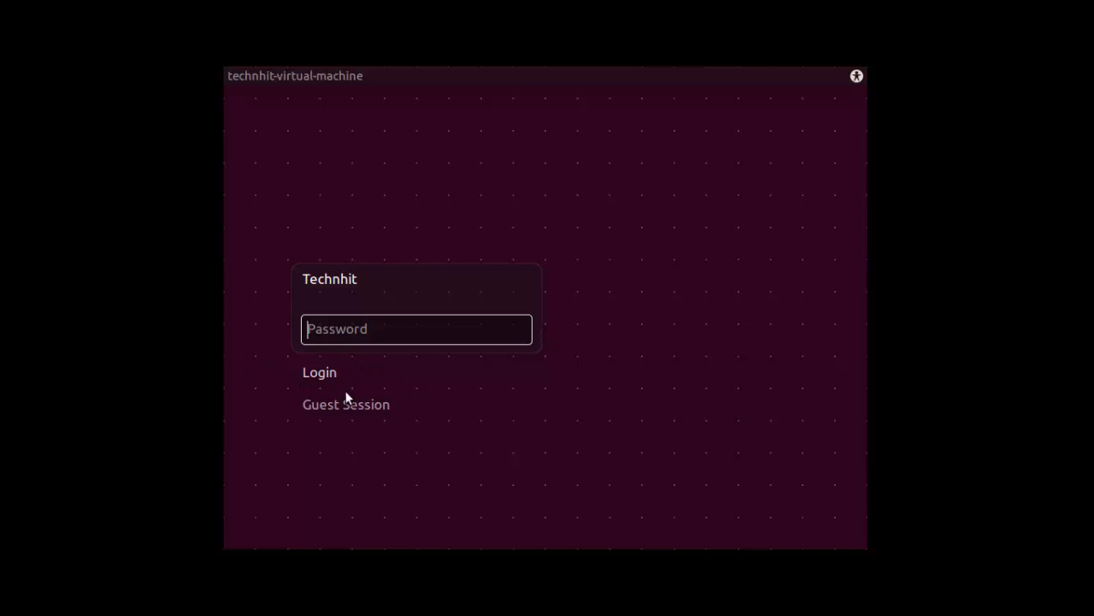
{"action": "mouse_move", "coordinate": [307, 369]}
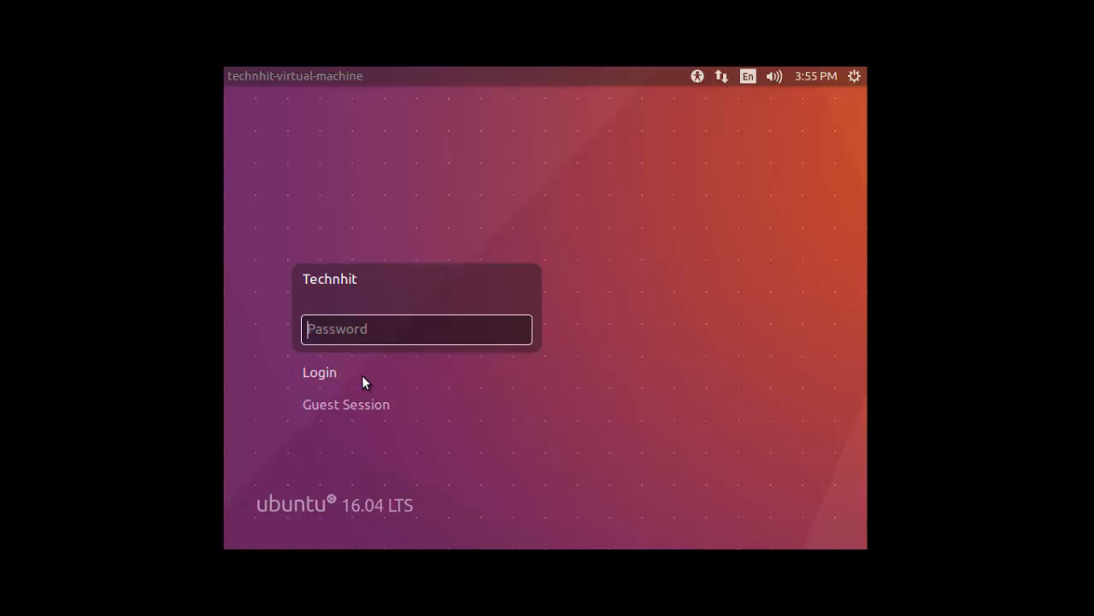
Step: Log in manually as root with its password at the LightDM screen
{"action": "left_click", "coordinate": [318, 373]}
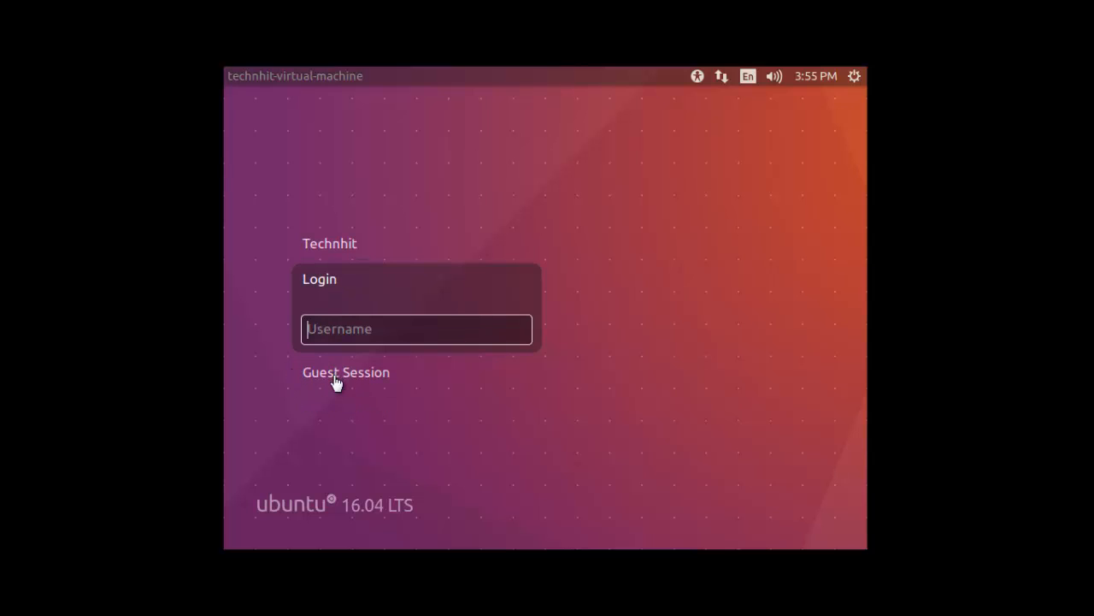
{"action": "type", "text": "root"}
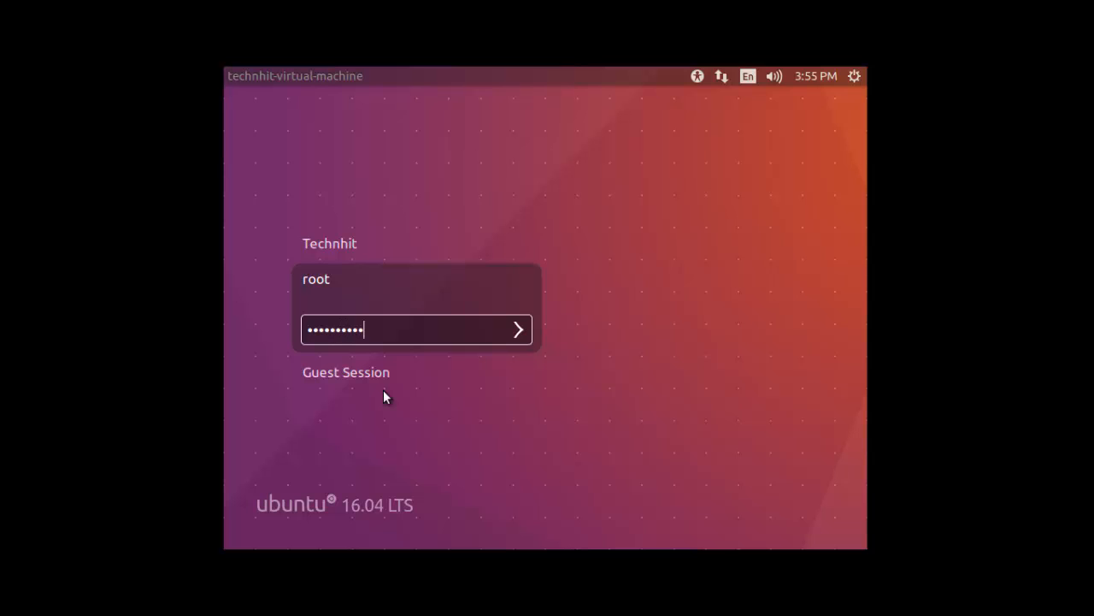
{"action": "left_click", "coordinate": [518, 328]}
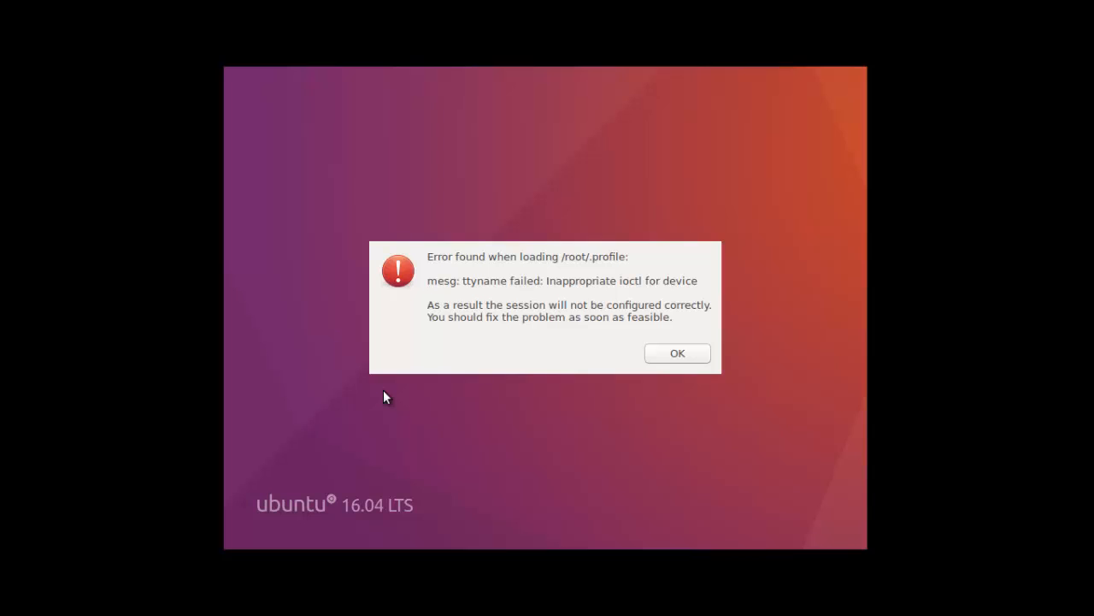
{"action": "mouse_move", "coordinate": [510, 307]}
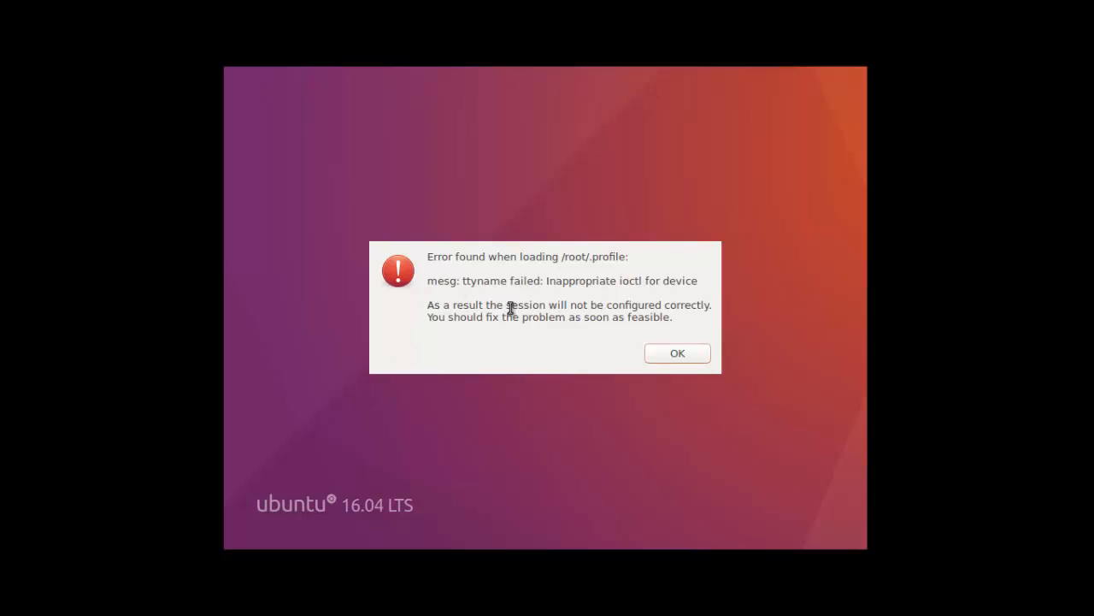
Step: Dismiss the /root/.profile loading error so the root session continues
{"action": "left_click", "coordinate": [677, 352]}
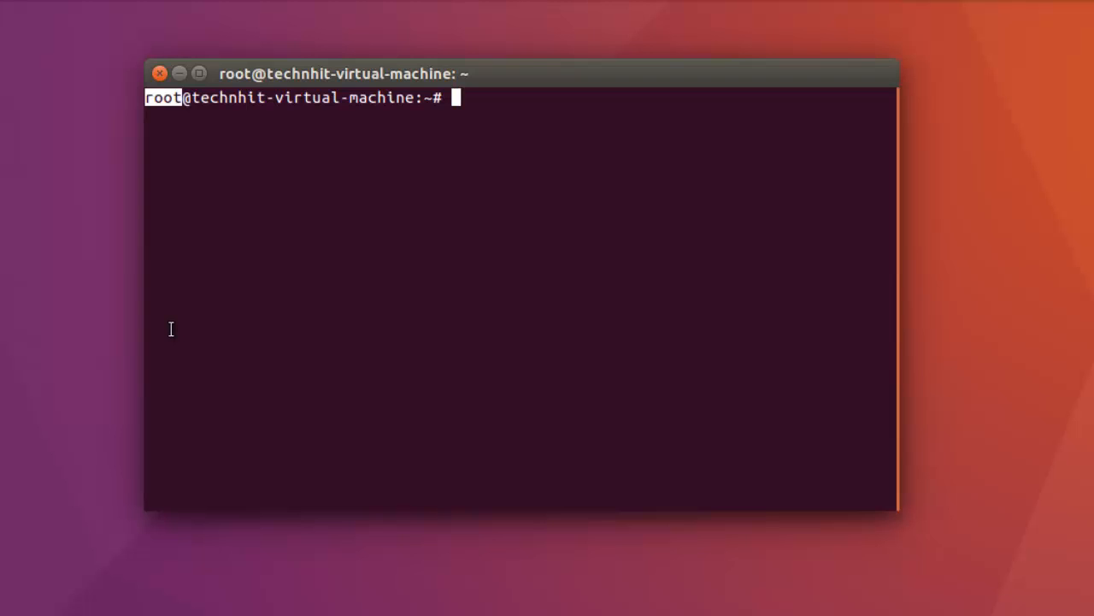
Step: Write 'now you have all access to your system..' at the root prompt, then erase it back to 'now yo'
{"action": "type", "text": "now y"}
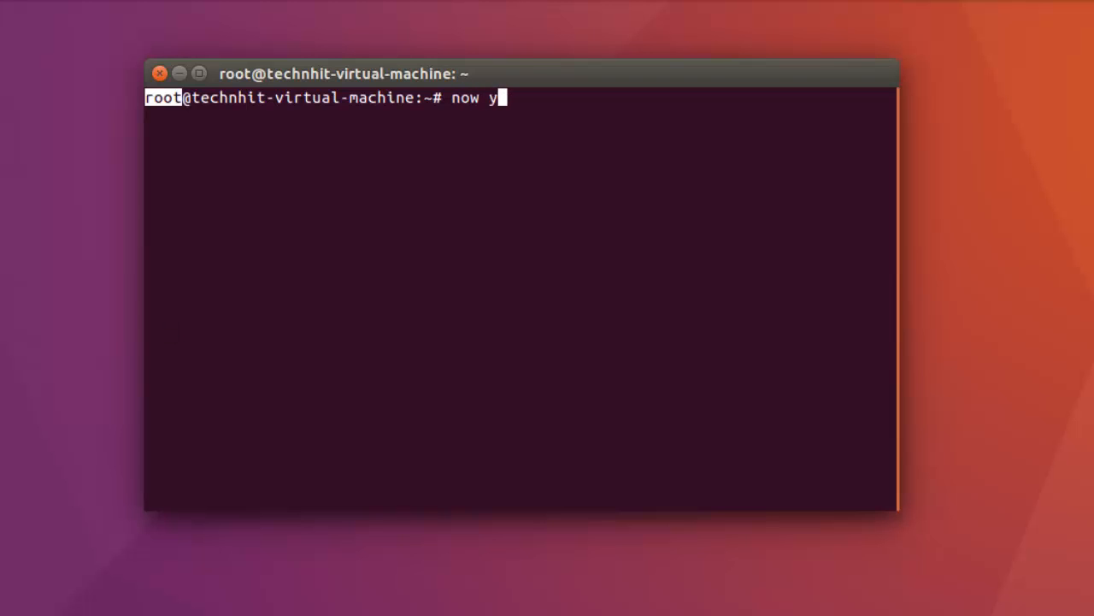
{"action": "type", "text": "our"}
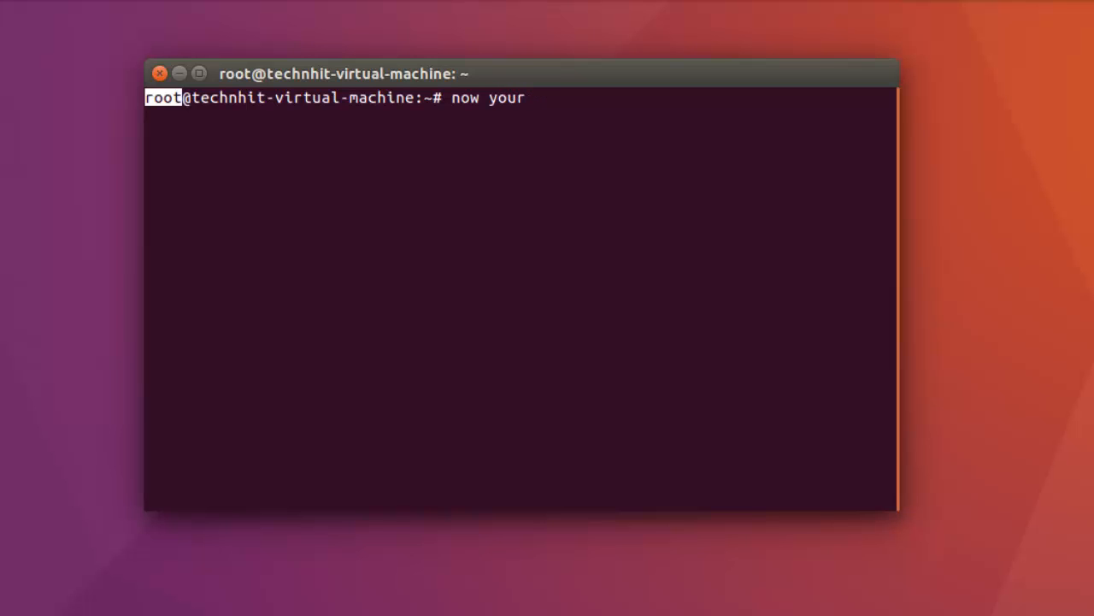
{"action": "key", "text": "BackSpace"}
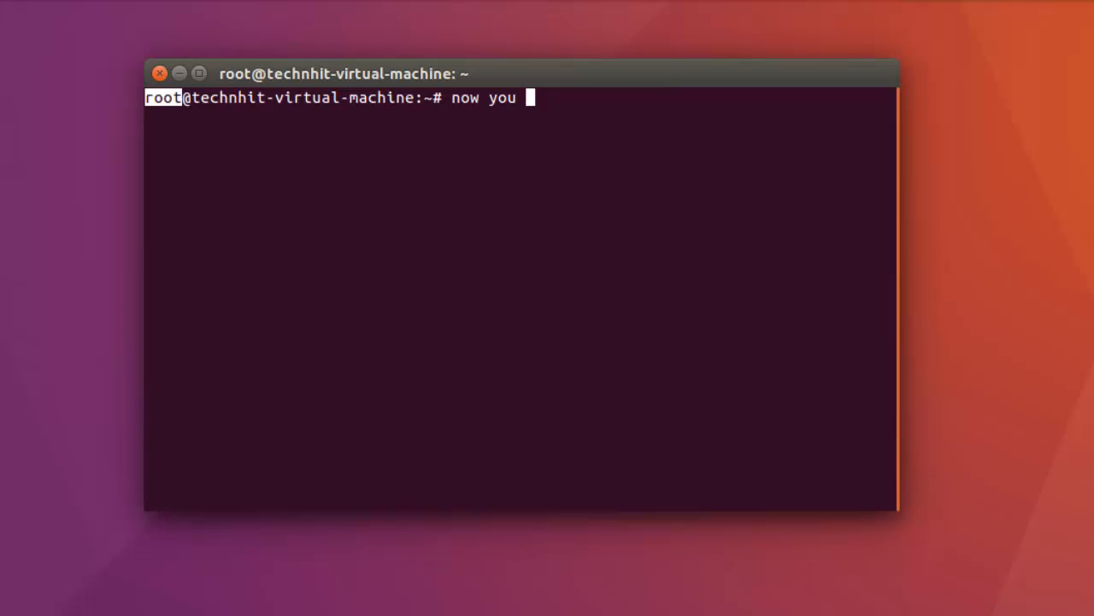
{"action": "type", "text": "have all"}
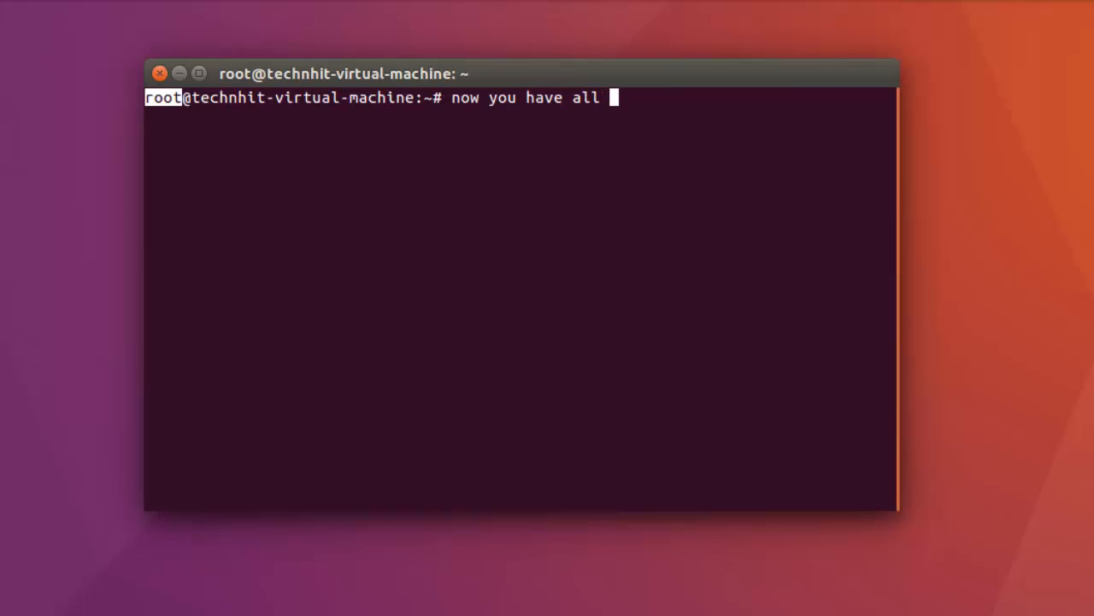
{"action": "type", "text": "access t"}
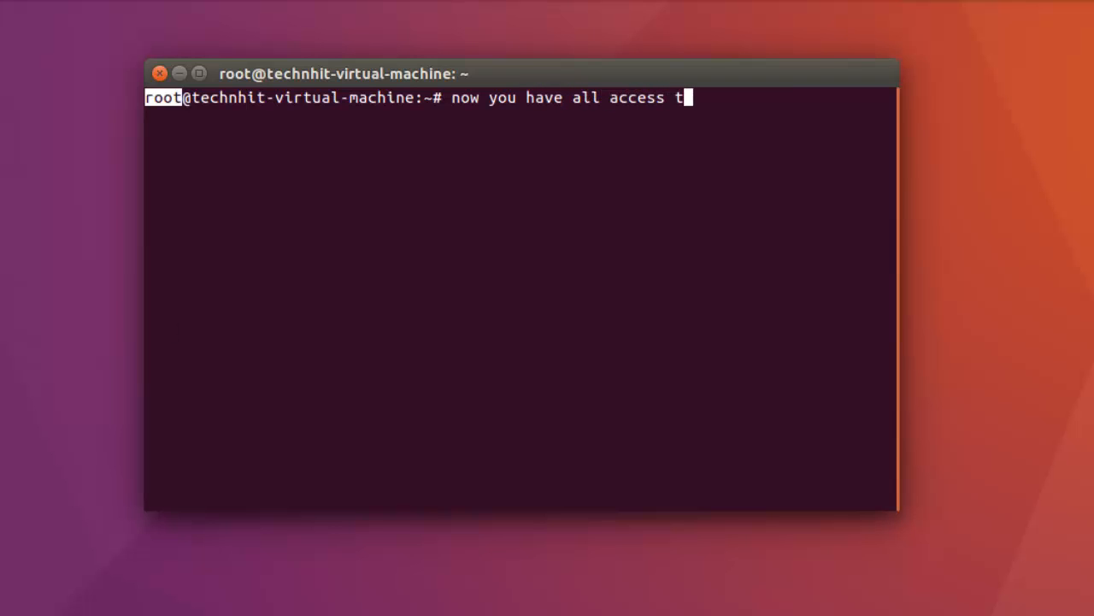
{"action": "type", "text": "o y"}
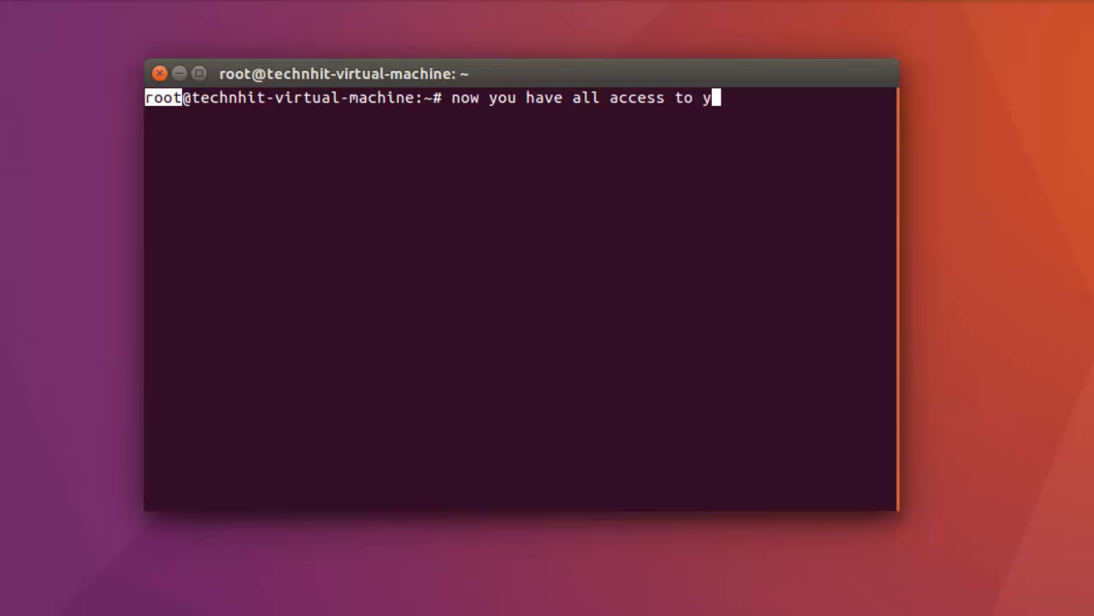
{"action": "type", "text": "our sys"}
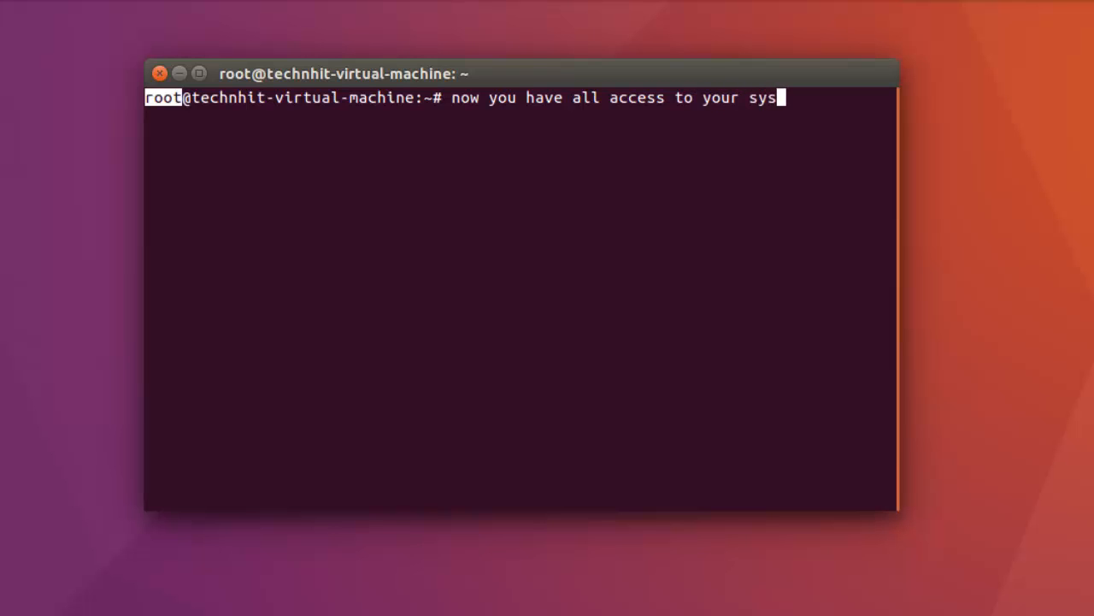
{"action": "type", "text": "tem"}
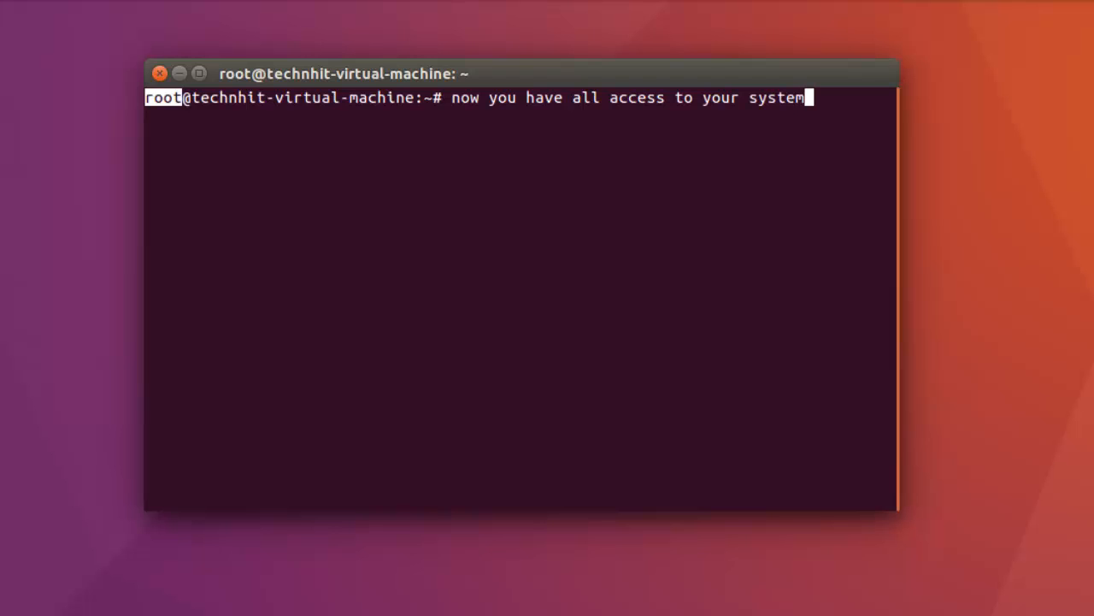
{"action": "type", "text": ".."}
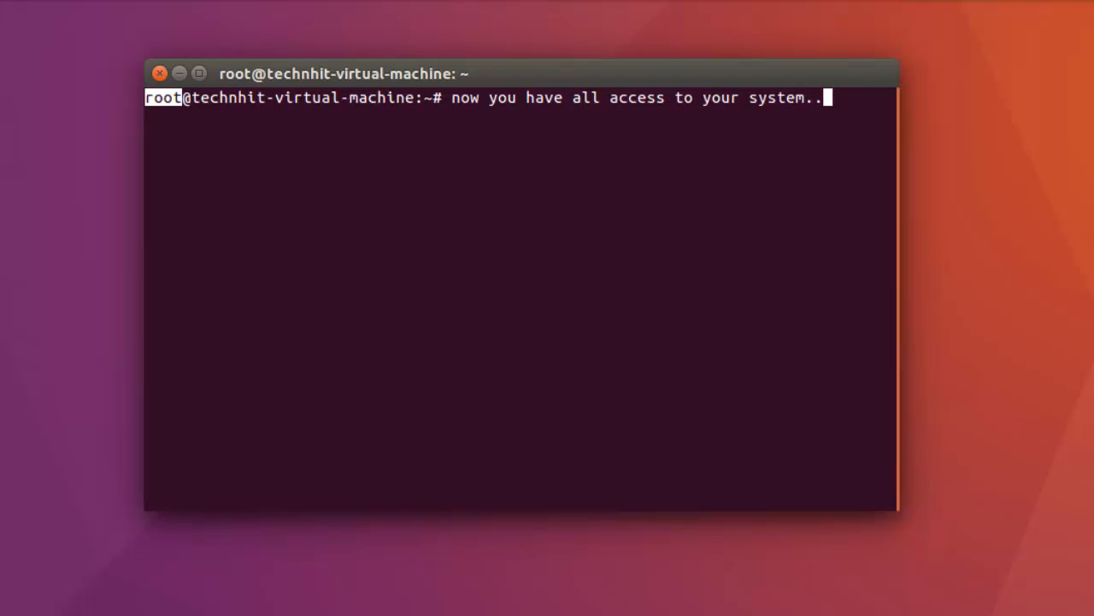
{"action": "key", "text": "BackSpace"}
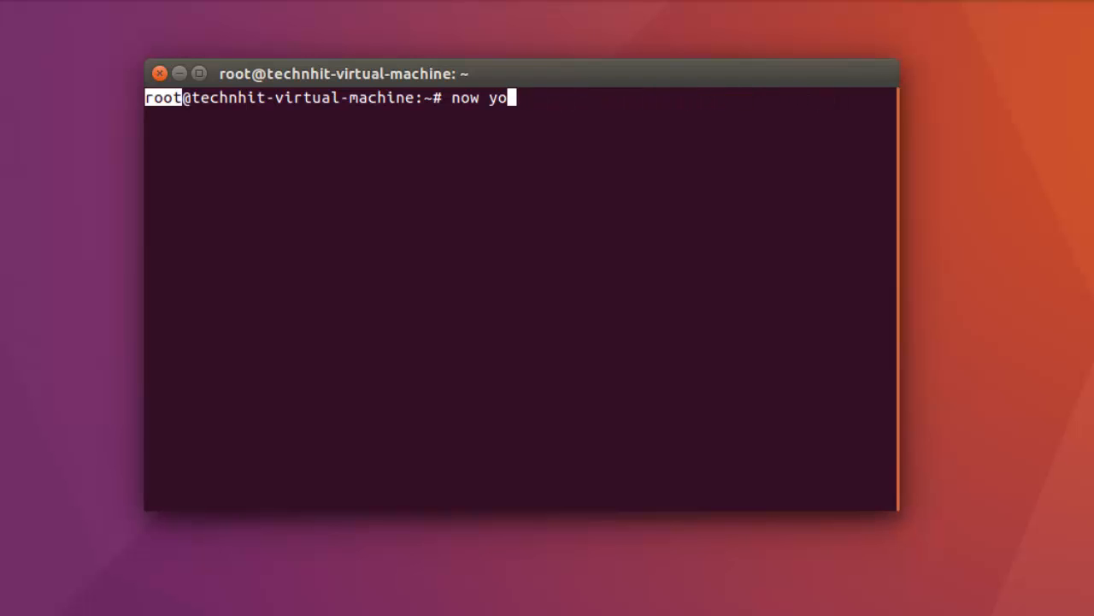